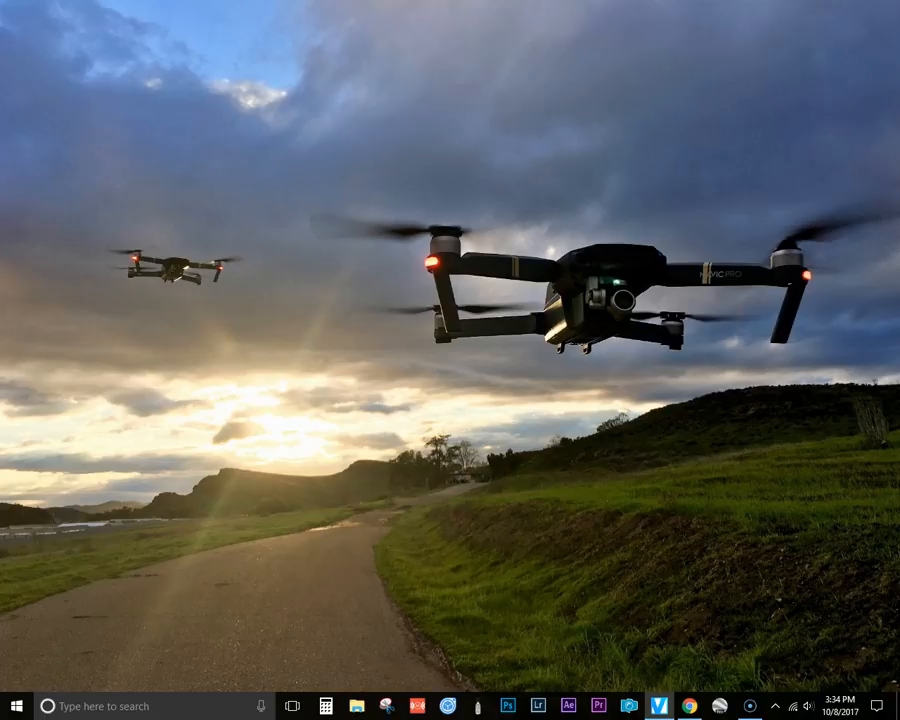
Step: Launch Google Earth Pro from the taskbar so the Demo.kml viewpoints are listed
left_click(695, 706)
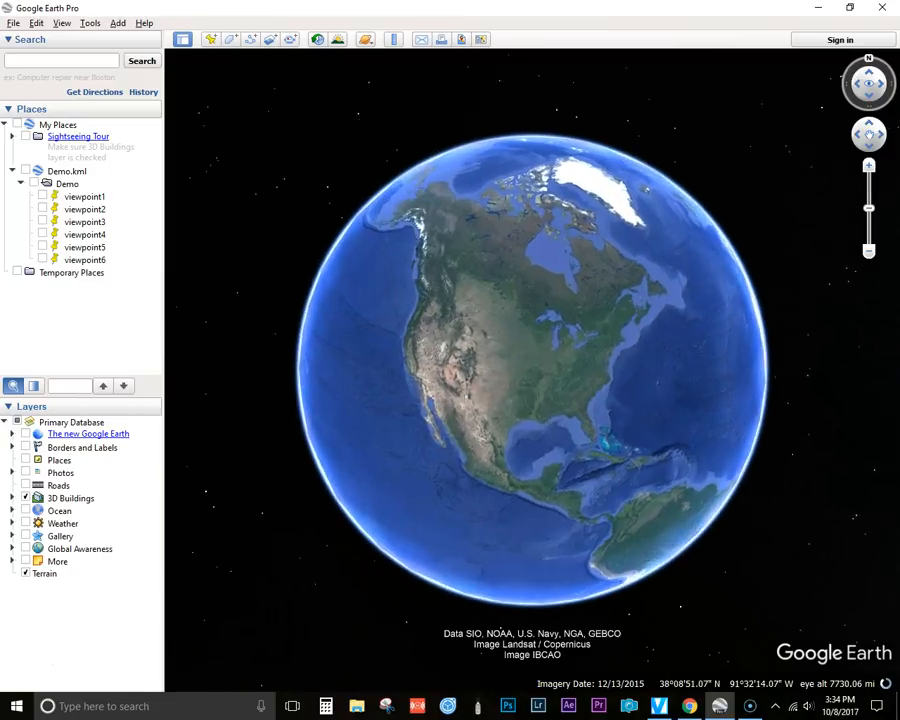
Step: Fly the globe to the viewpoint4 placemark under Demo.kml in the Places panel
left_click(84, 234)
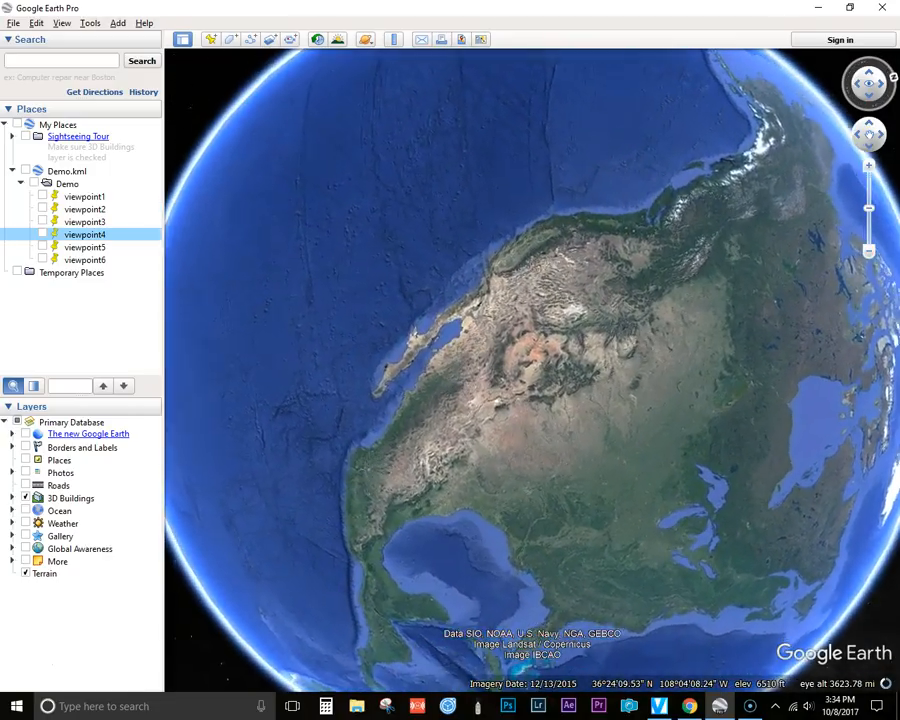
double_click(84, 234)
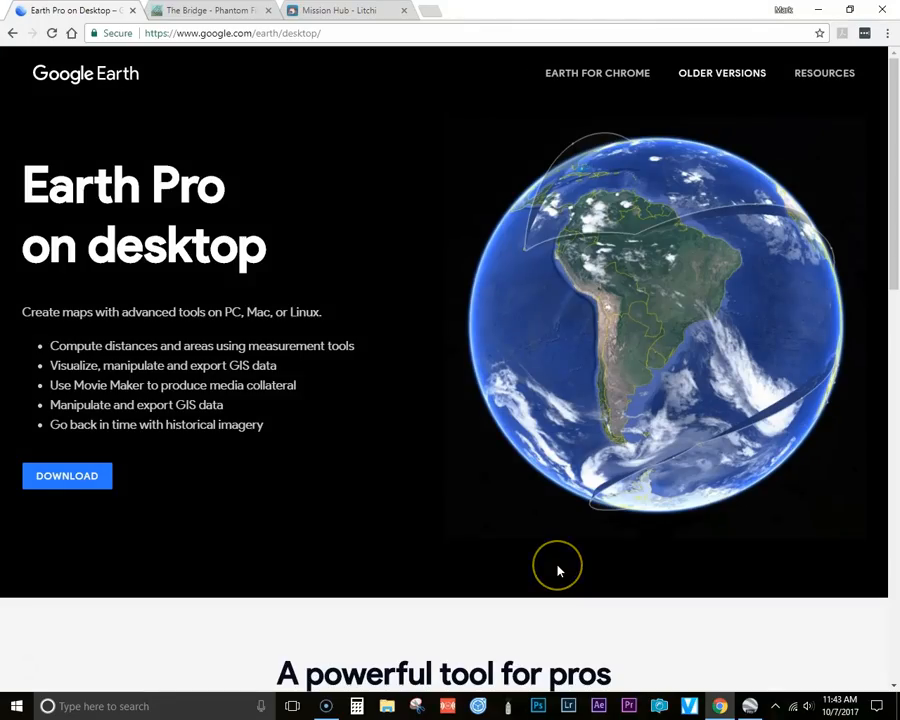
mouse_move(558, 570)
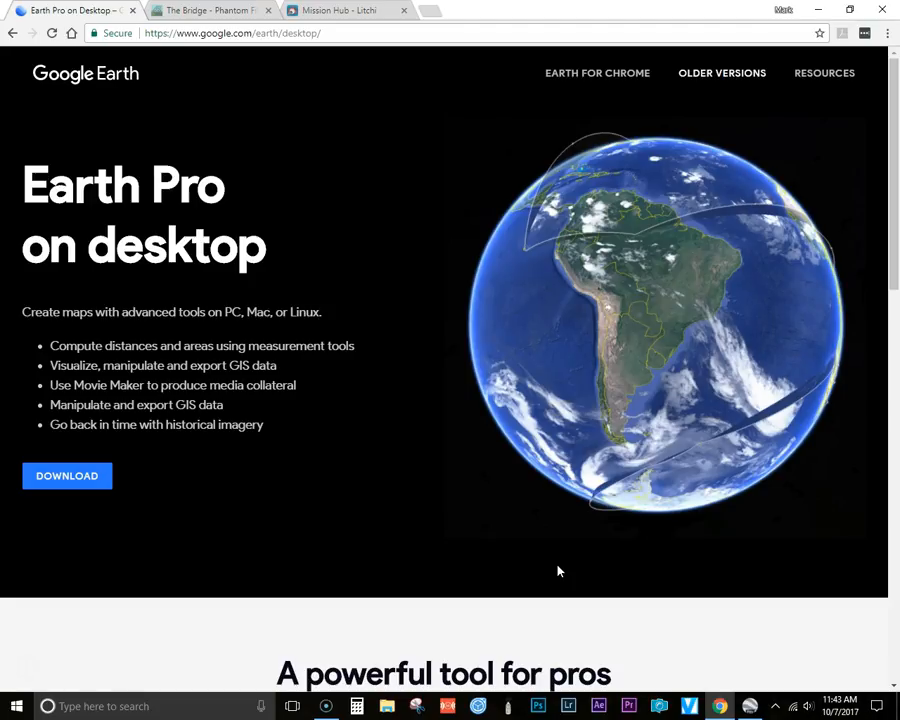
mouse_move(820, 15)
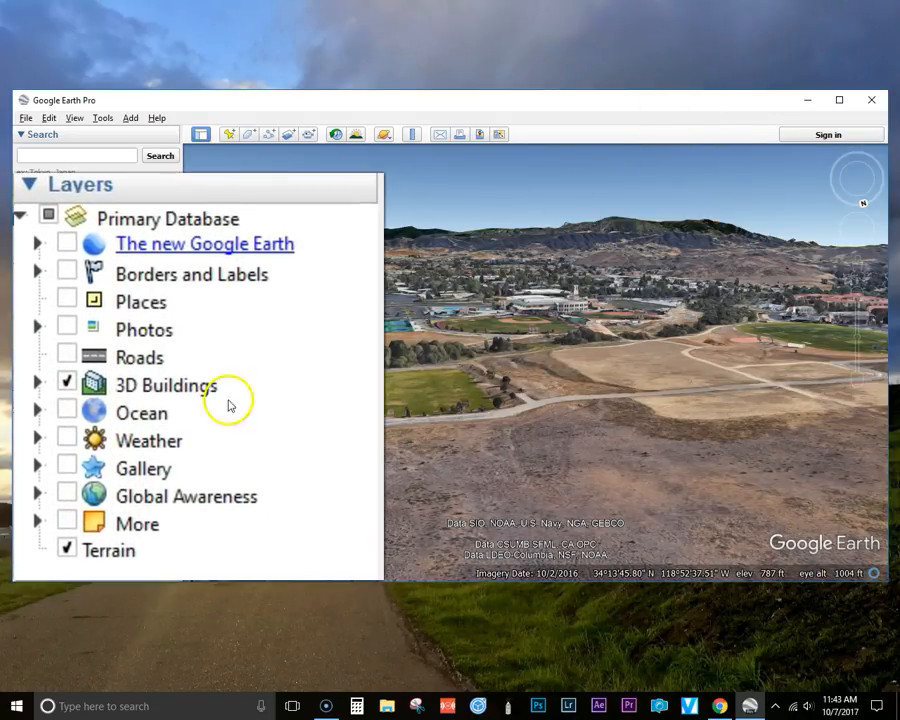
left_click(166, 385)
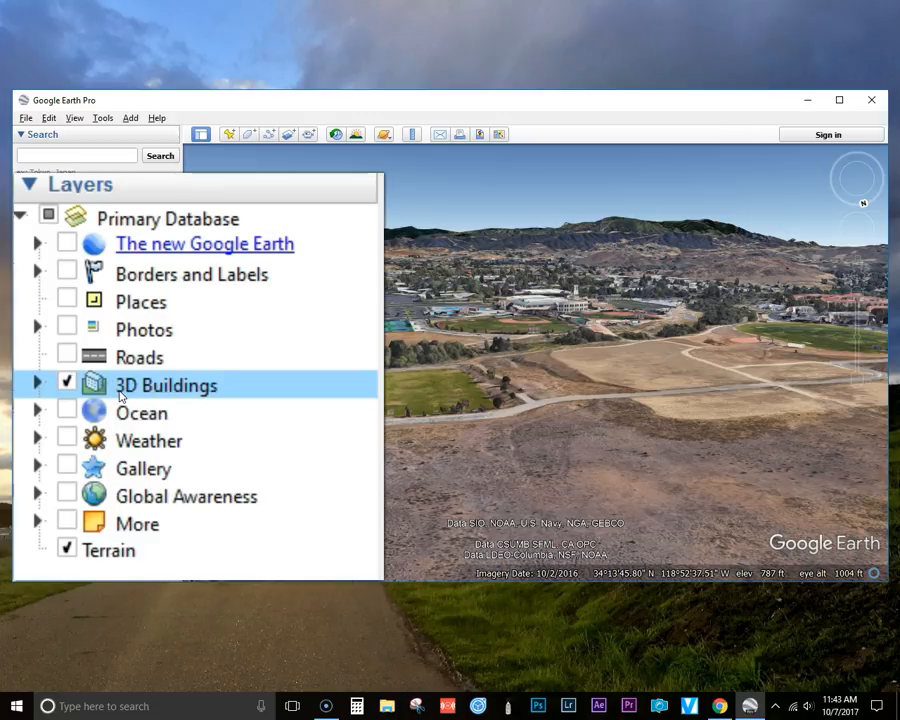
left_click(108, 549)
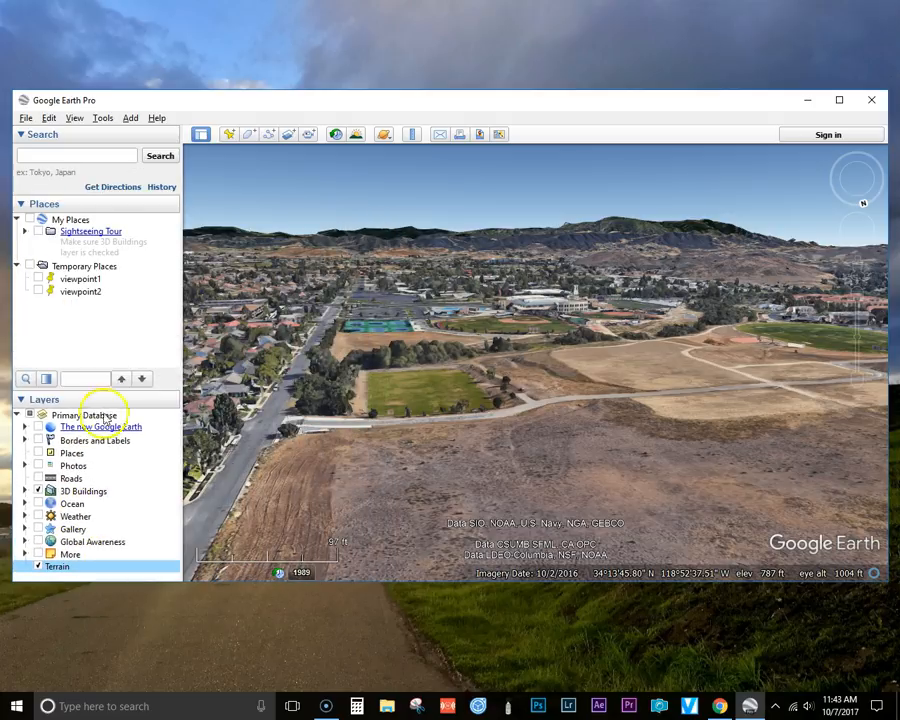
left_click(156, 118)
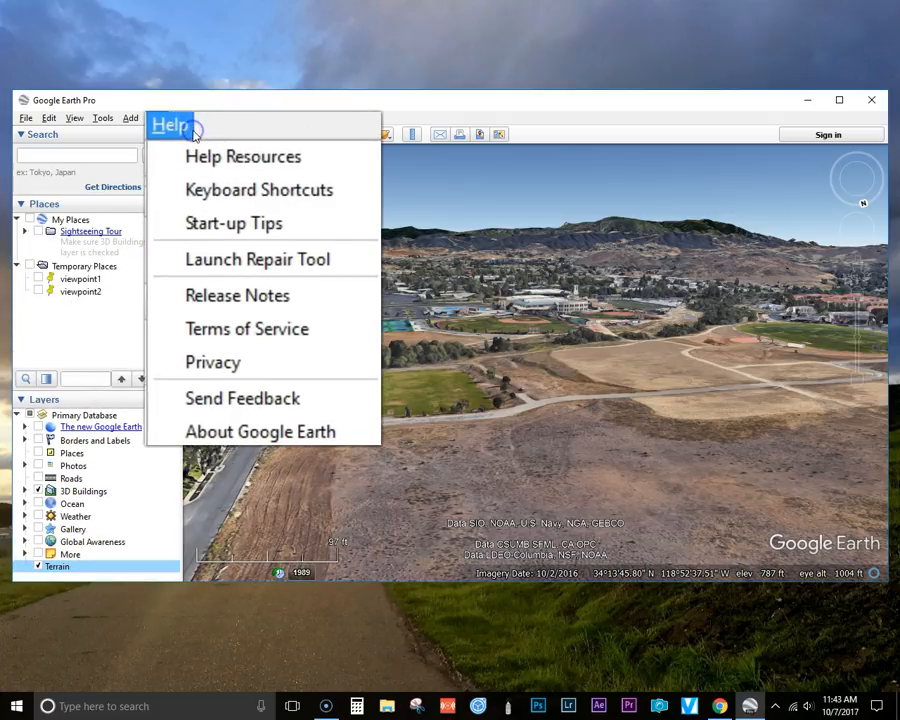
left_click(243, 156)
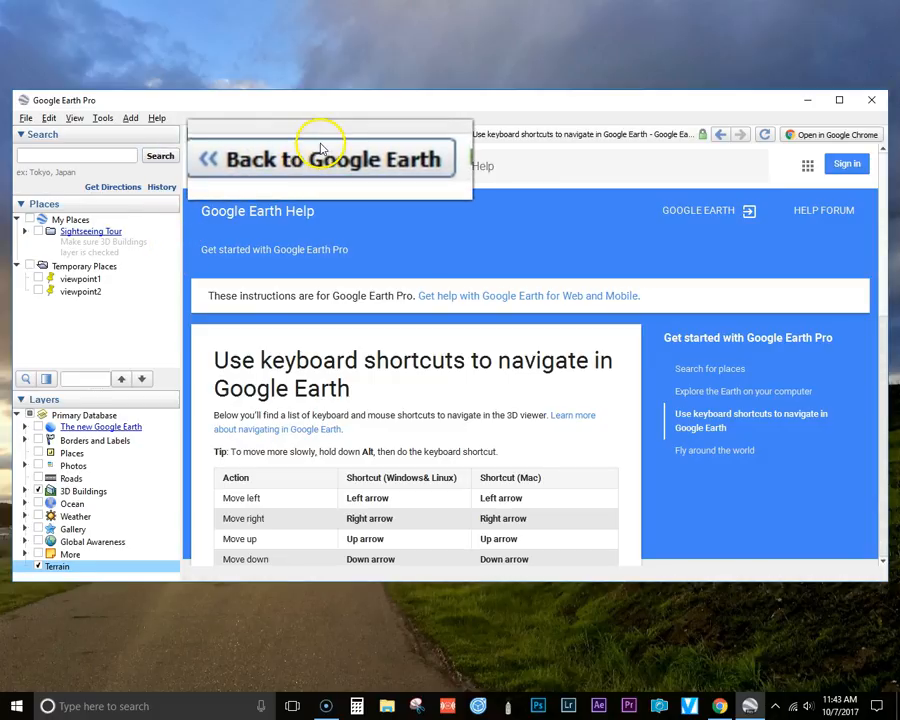
left_click(320, 159)
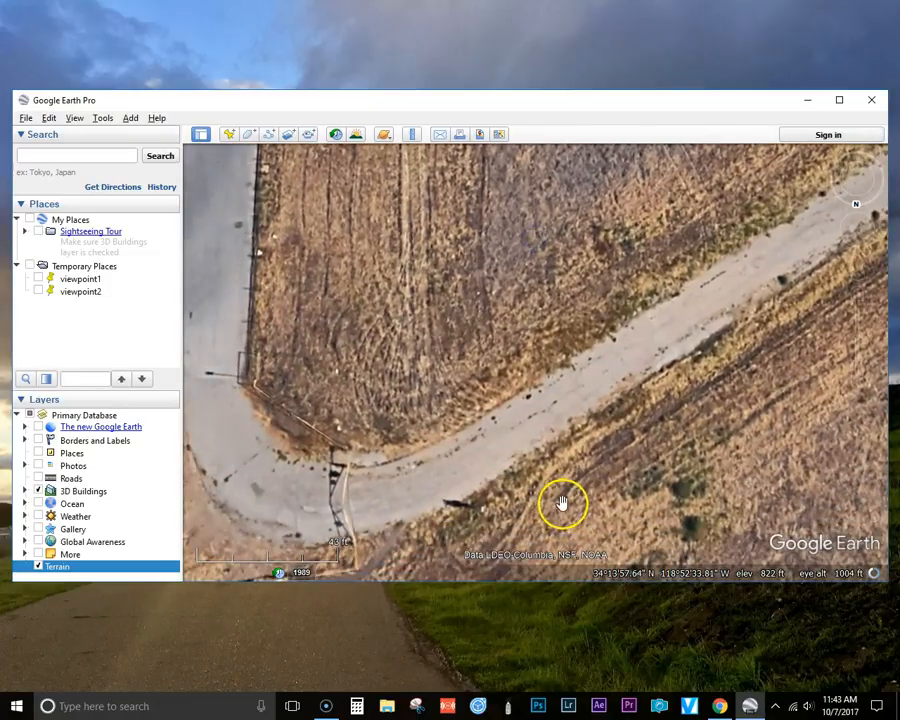
Step: Tilt the 3D view back to a ground-level look across the fields toward the hills
left_click_drag(562, 502, 565, 354)
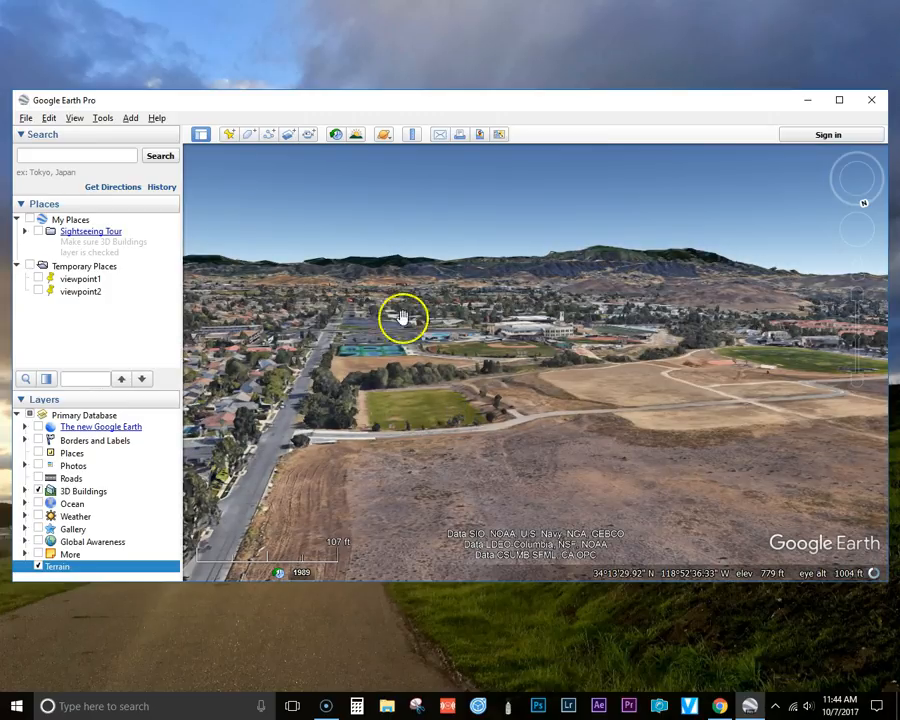
Step: Create a new folder named Demo in My Places
left_click(130, 117)
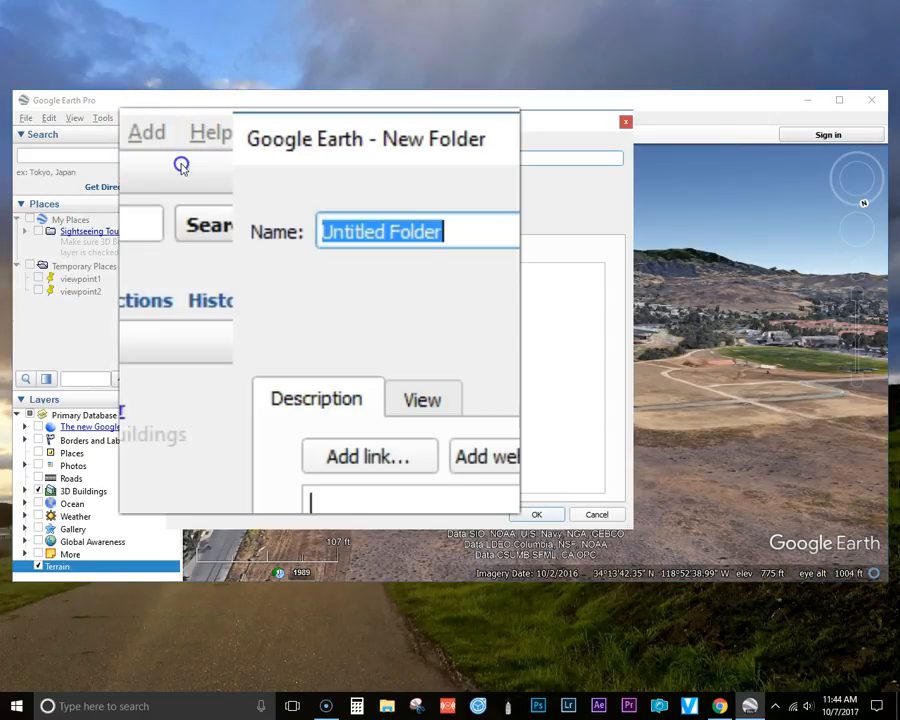
type("Demo")
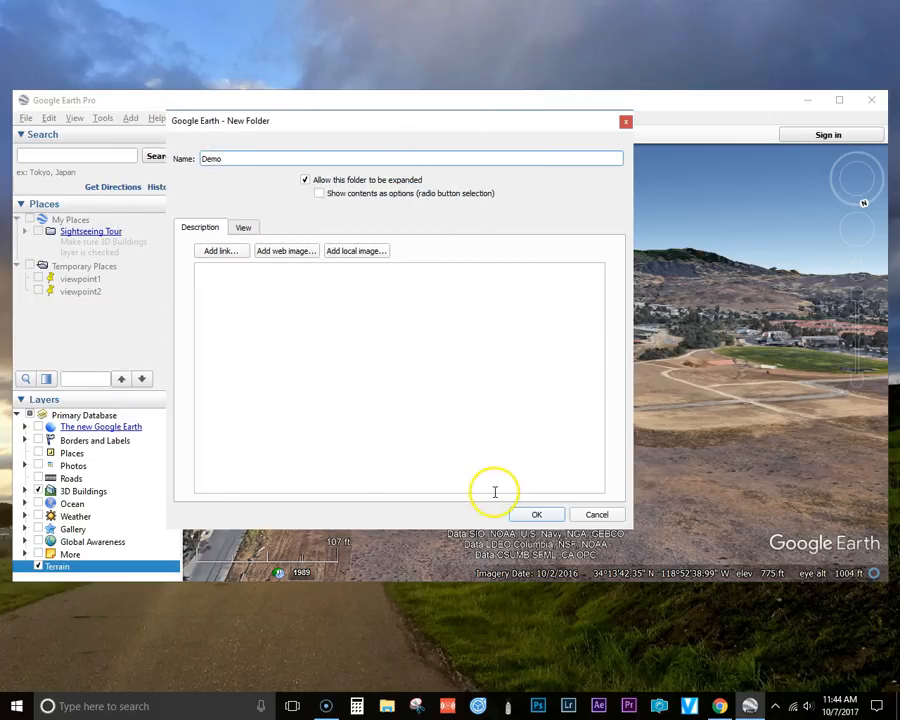
left_click(536, 514)
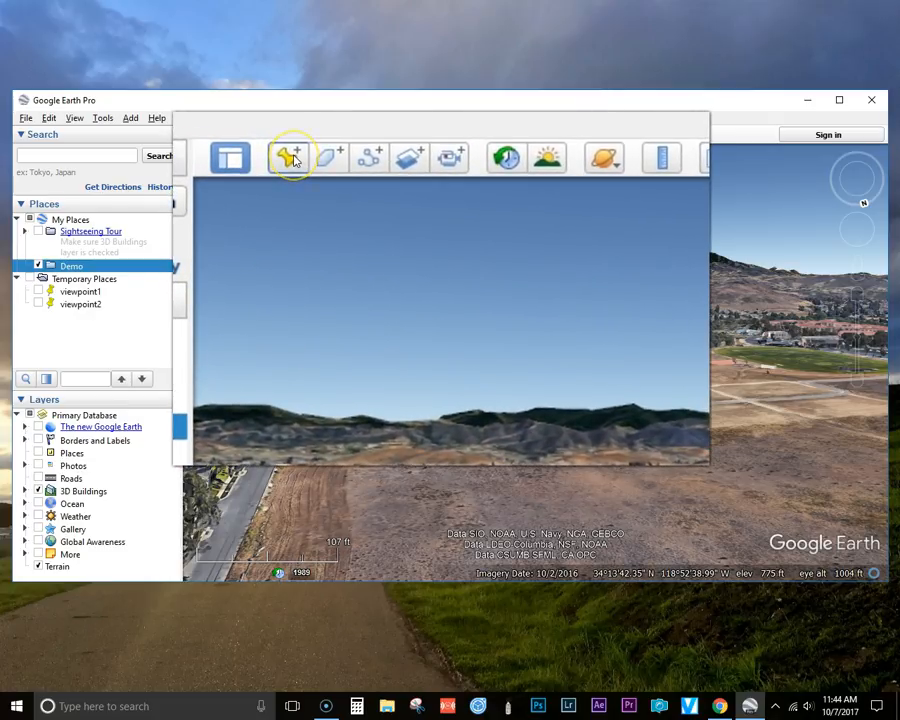
Step: Add a placemark named viewpoint1 at the current spot in the Demo folder
left_click(291, 158)
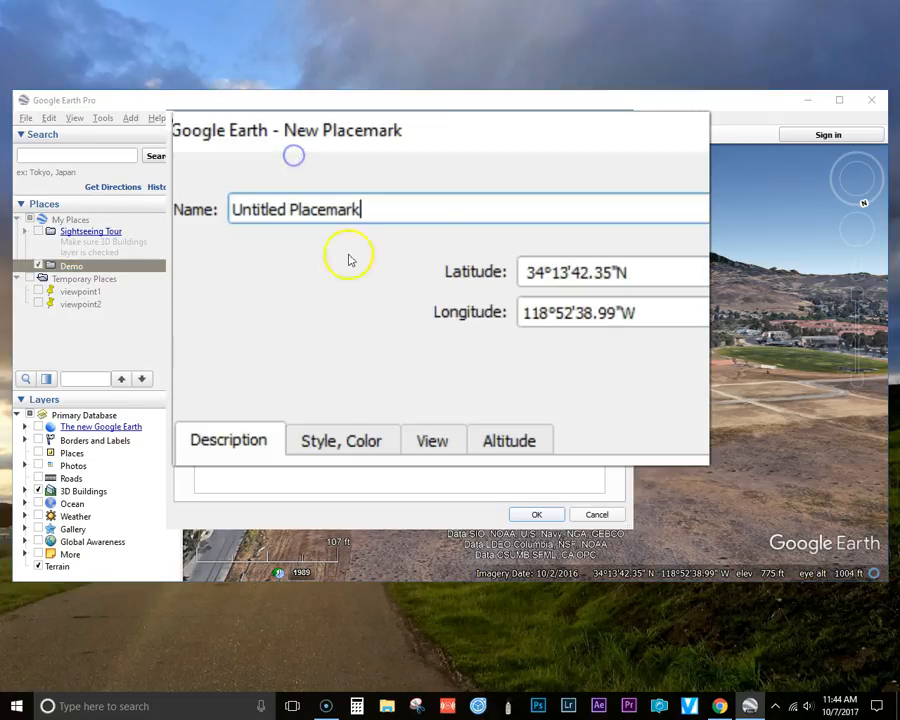
type("vi")
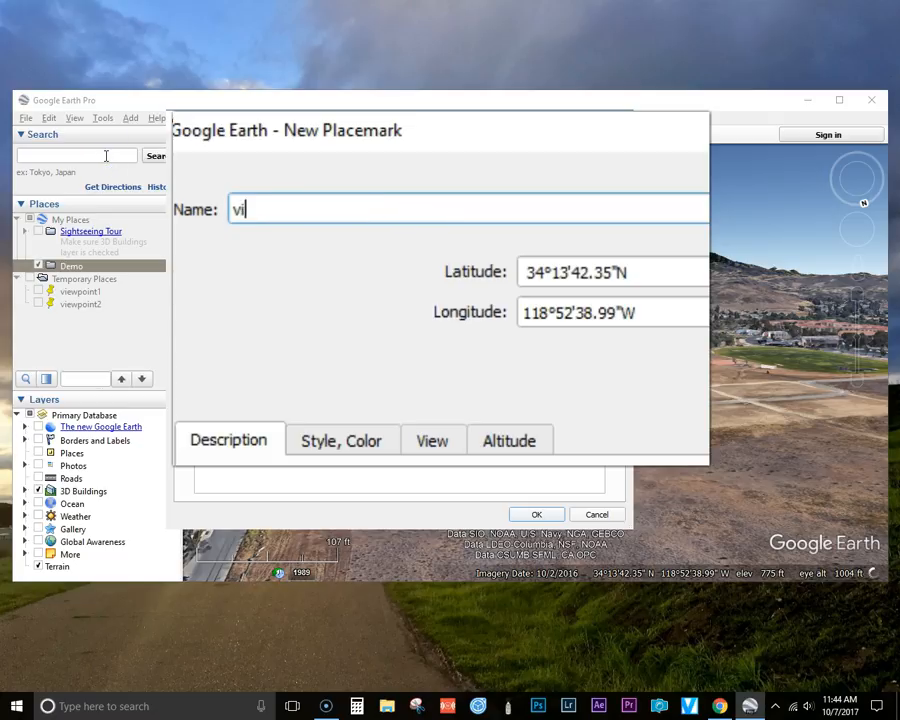
type("ewpoint1")
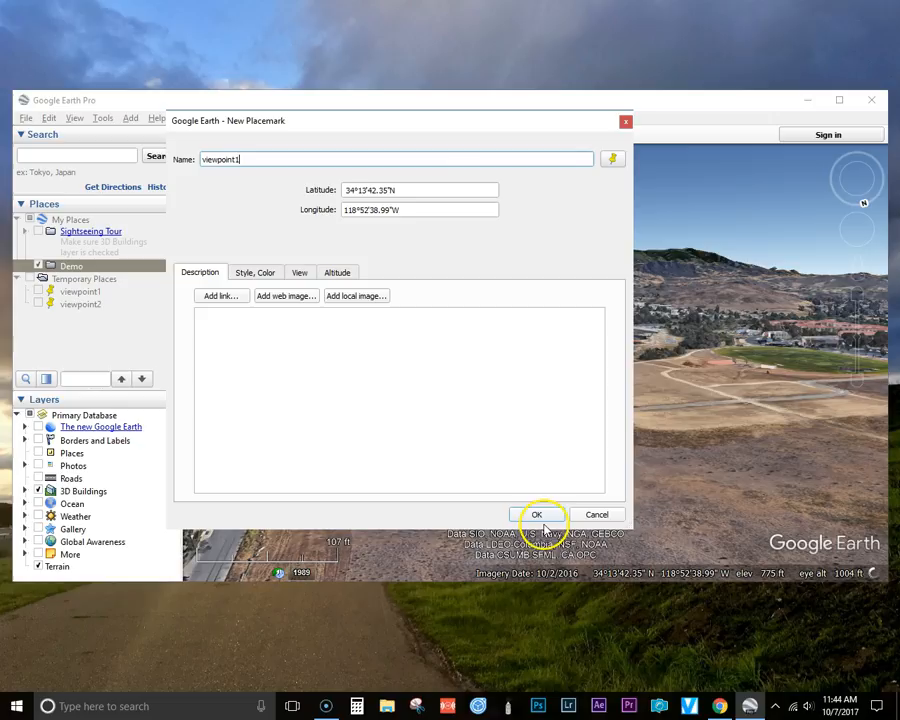
left_click(537, 514)
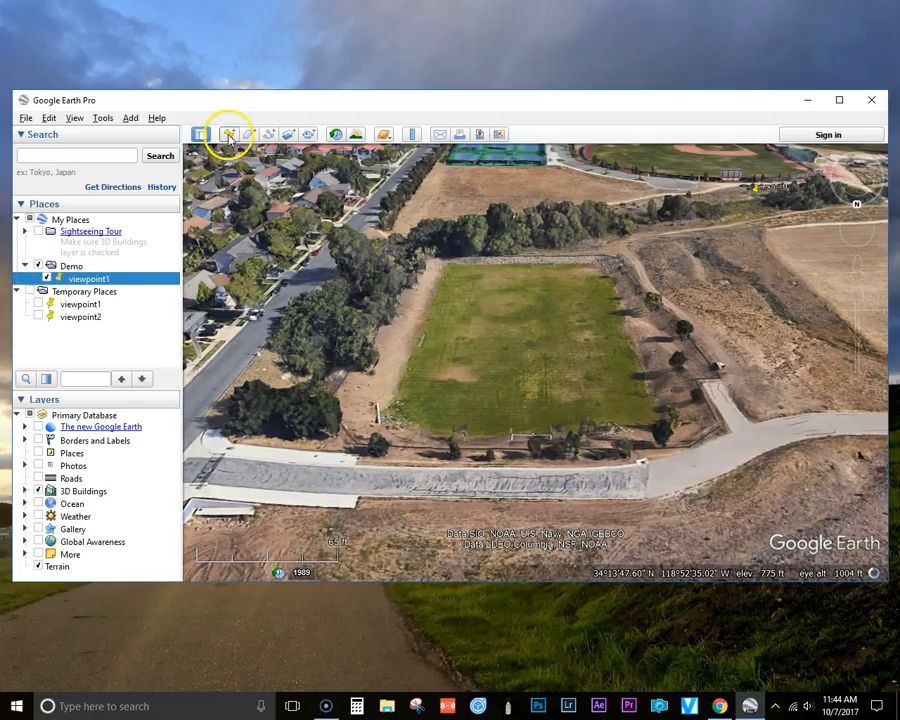
Step: Add a placemark named viewpoint2 at the current spot
left_click(229, 134)
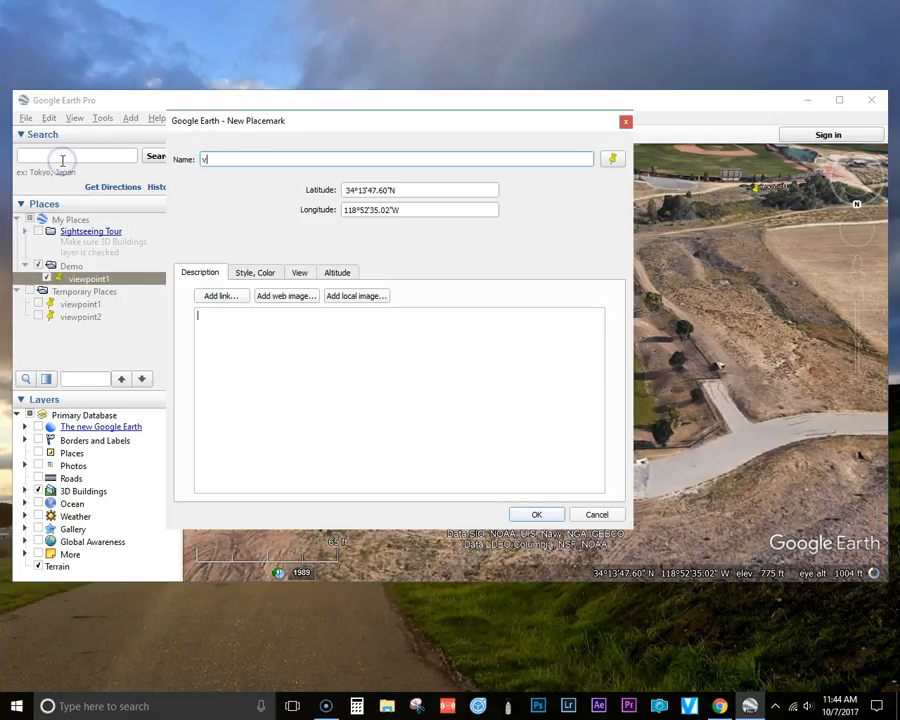
type("viewpoint2")
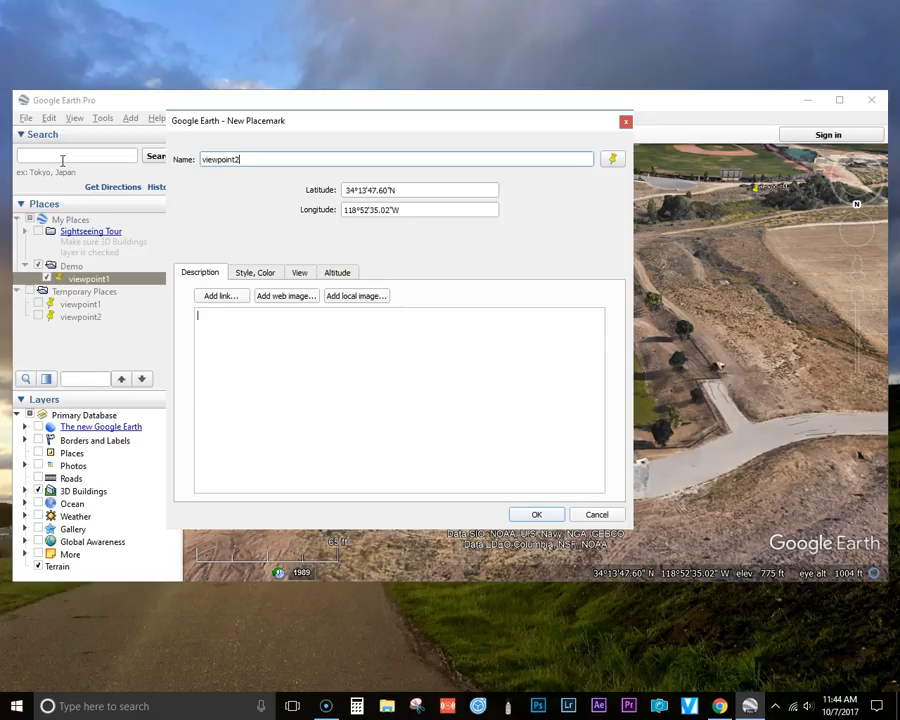
left_click(536, 514)
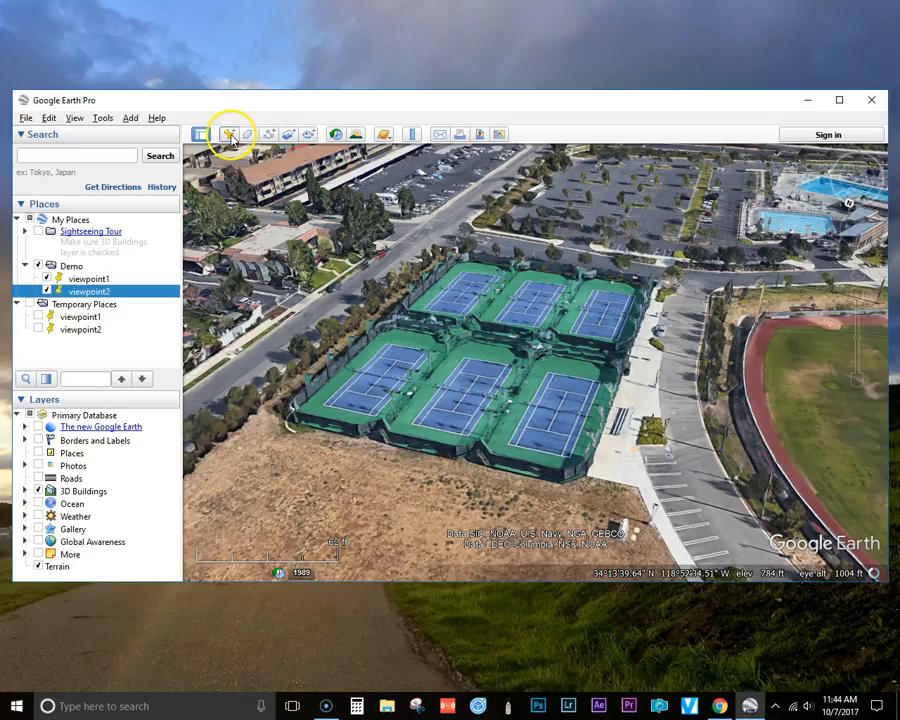
Step: Add a placemark named viewpoint3 over the tennis courts
left_click(228, 134)
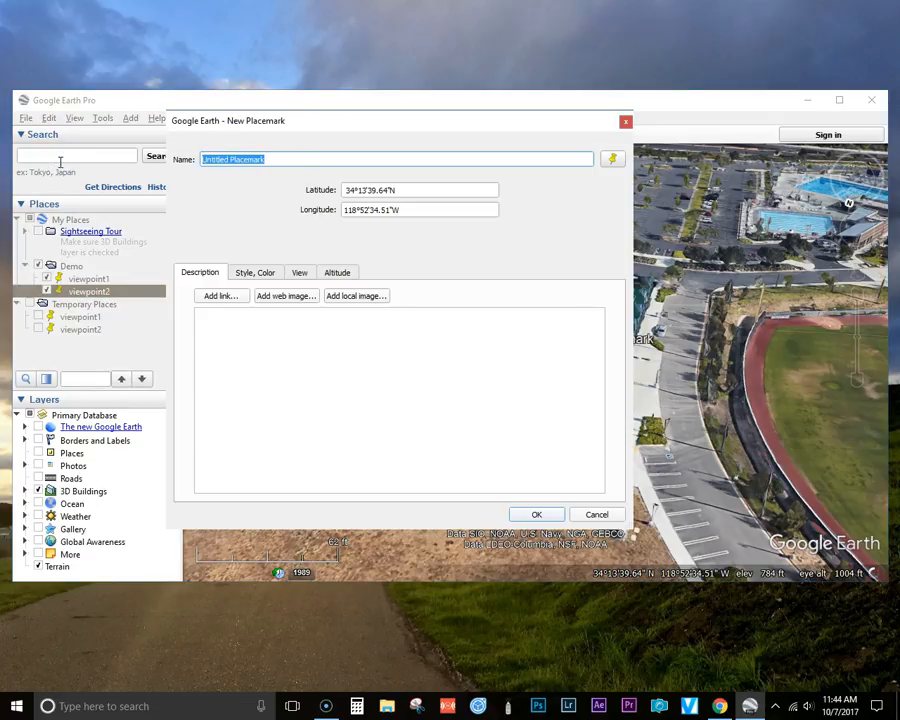
type("viewpoint3")
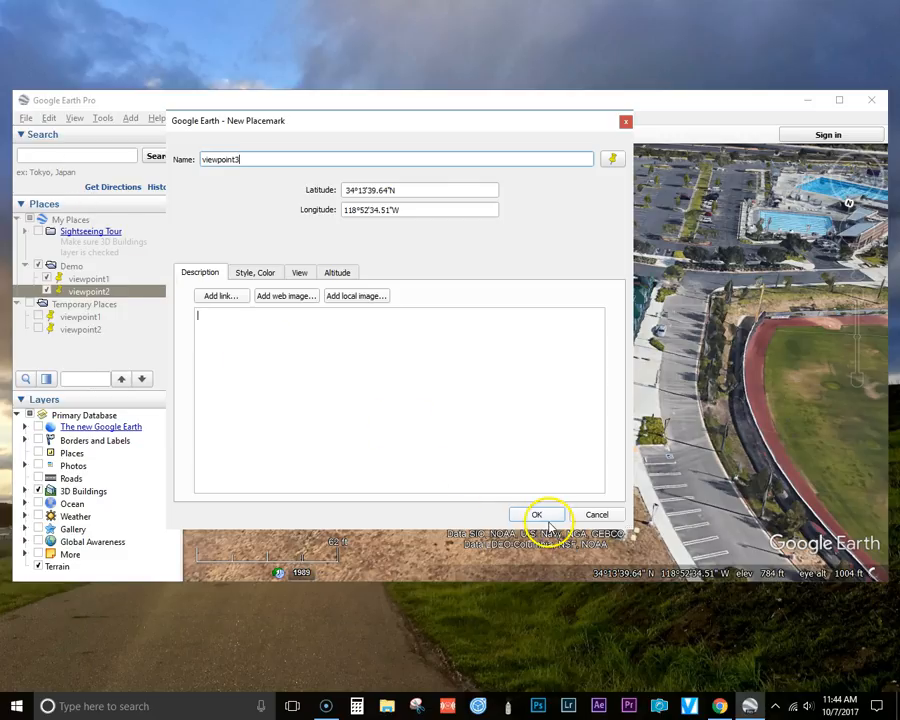
left_click(537, 514)
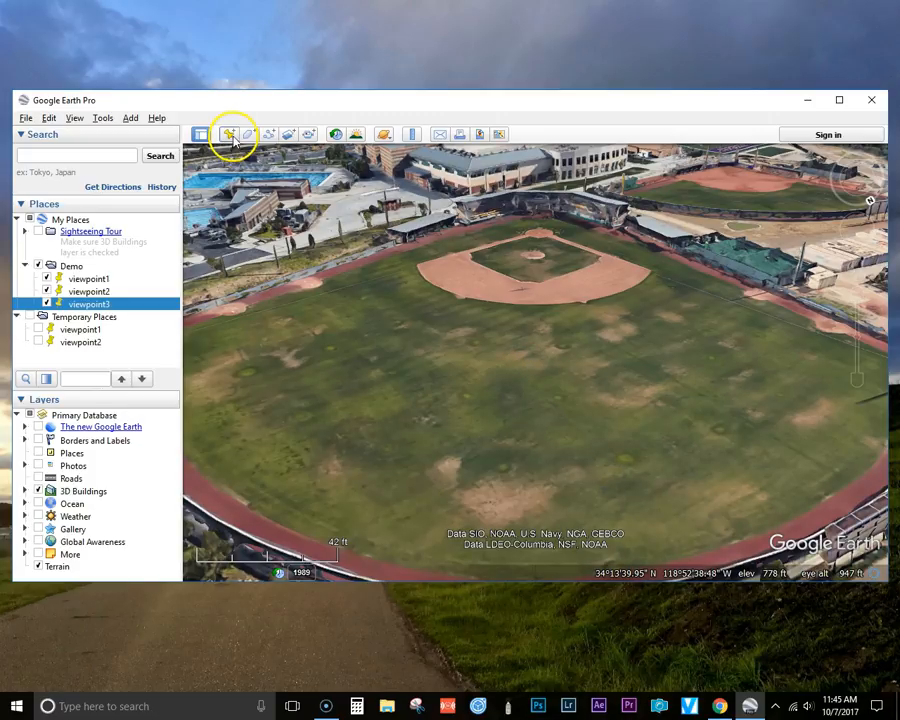
Step: Name the new placemark viewpoint4, save it, and leave the ground-level view
left_click(230, 134)
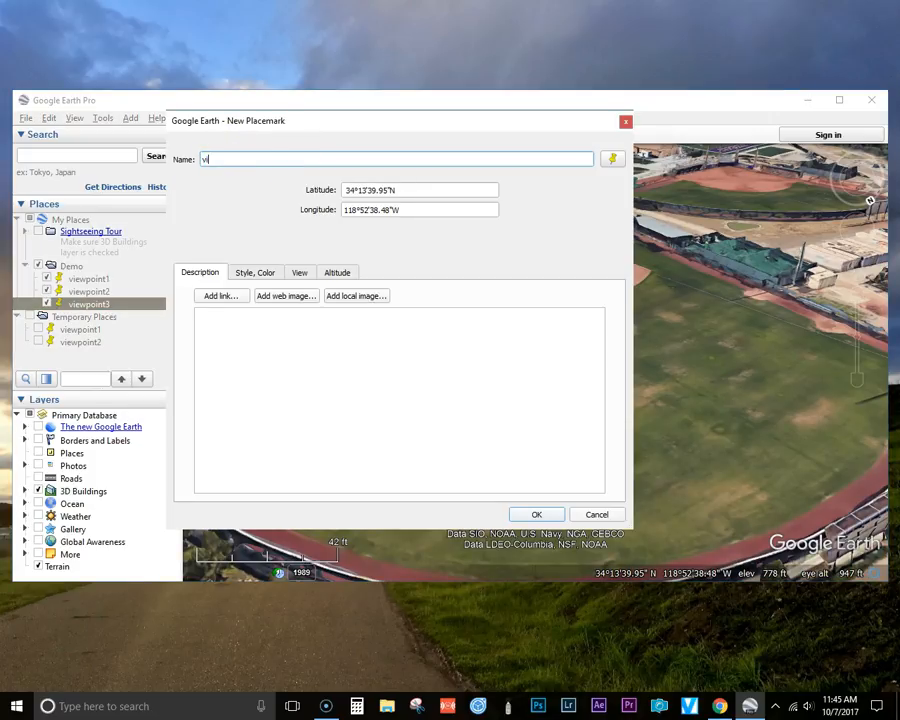
type("iewpoint4")
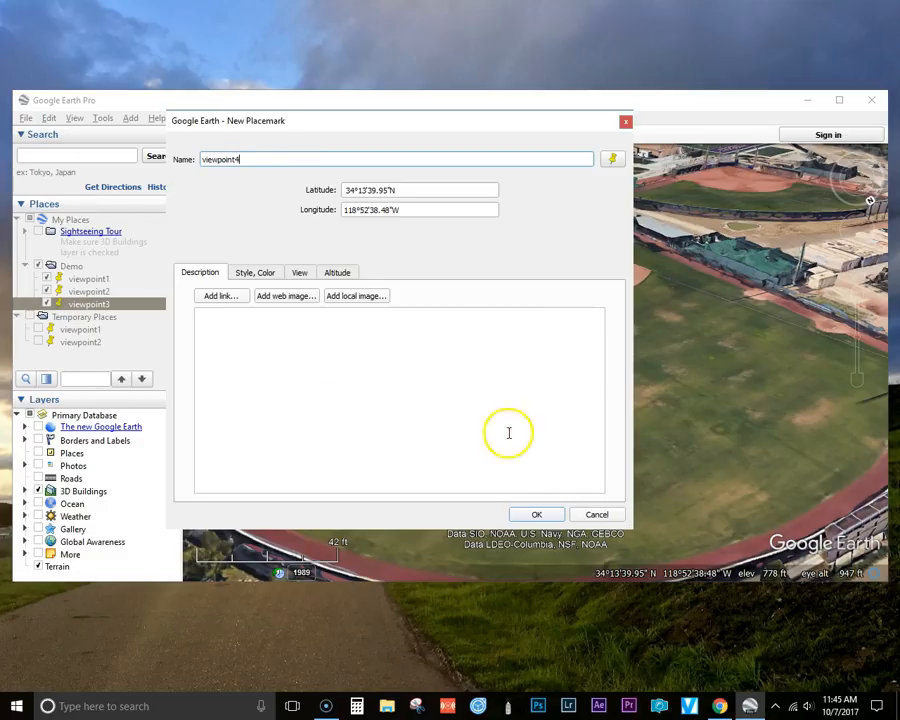
left_click(536, 514)
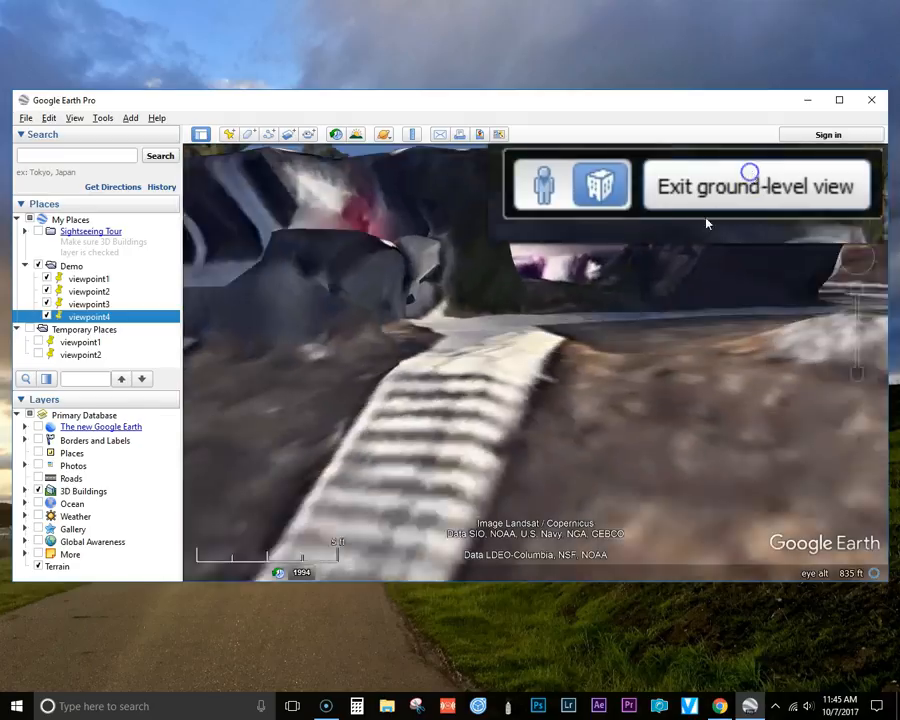
left_click(757, 186)
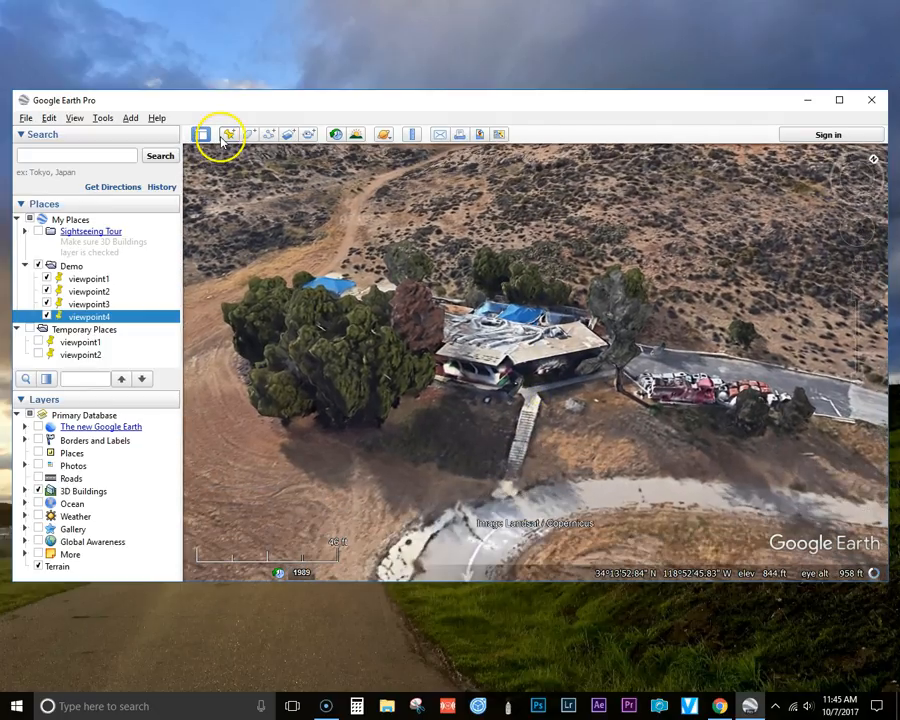
Step: Add a placemark named viewpoint5 over the hillside
left_click(229, 134)
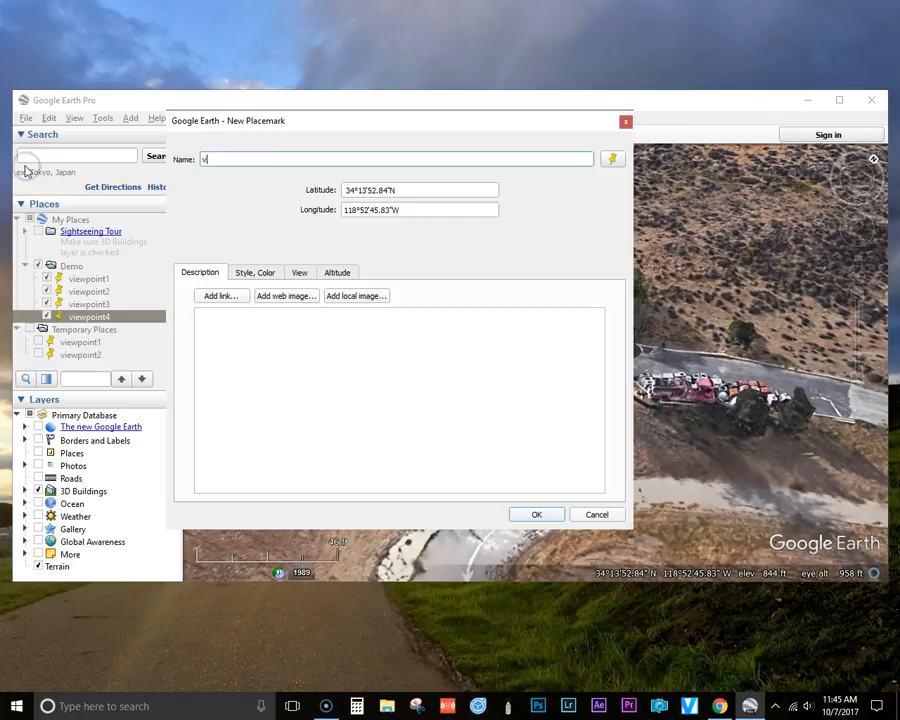
type("iewpoint5")
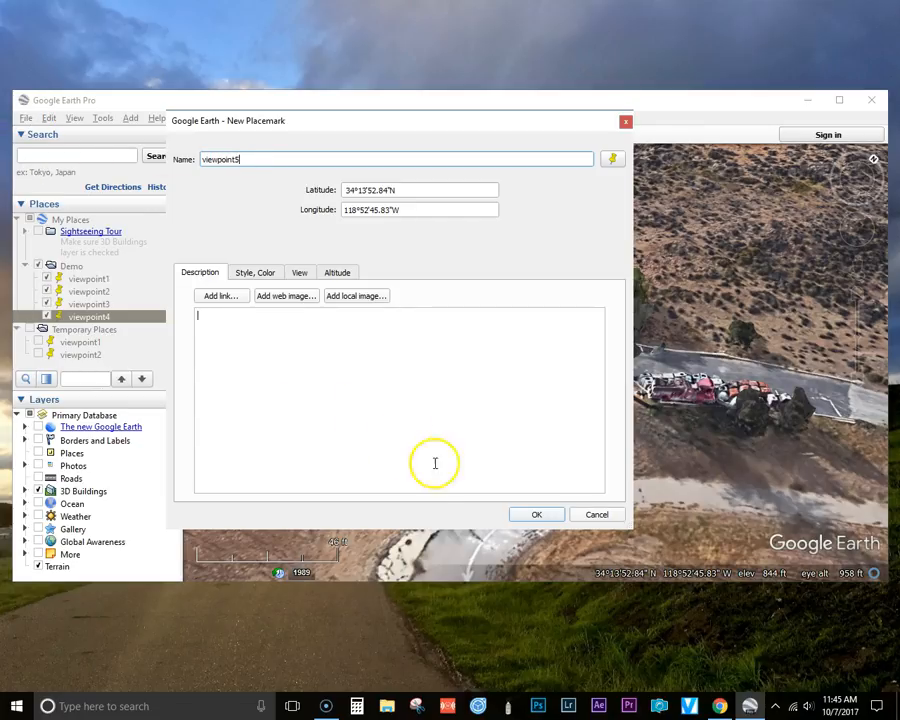
left_click(536, 514)
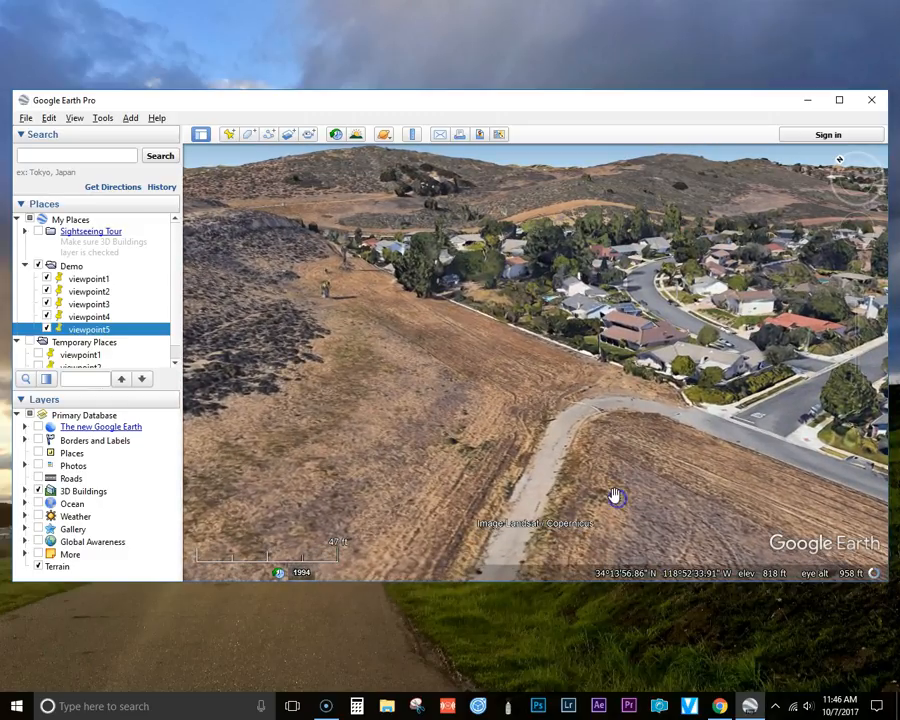
Step: Add a placemark named viewpoint6, giving the Demo folder six viewpoints
left_click(228, 133)
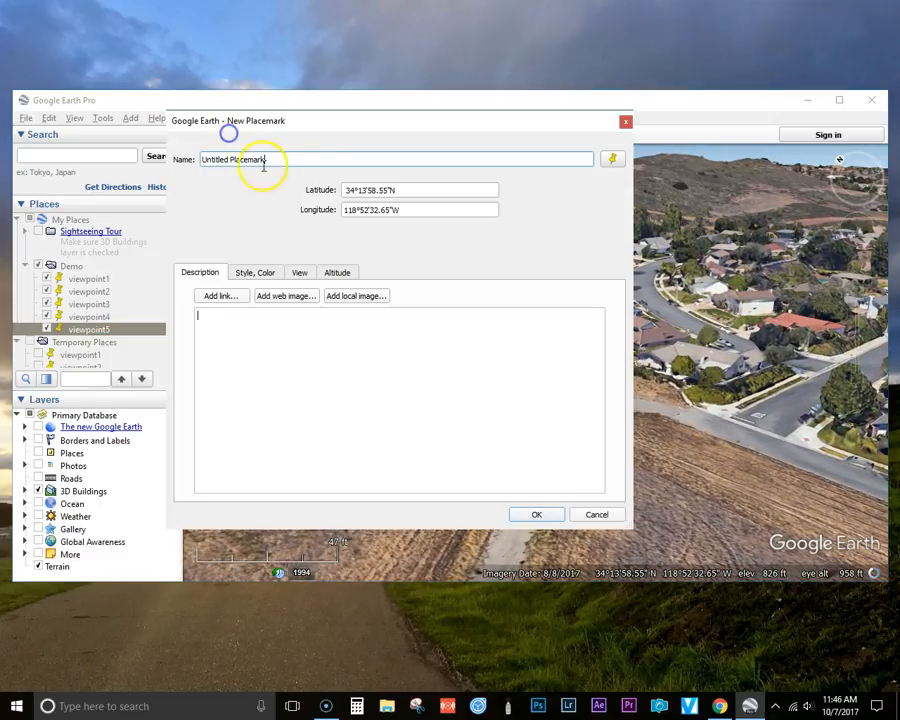
type("v")
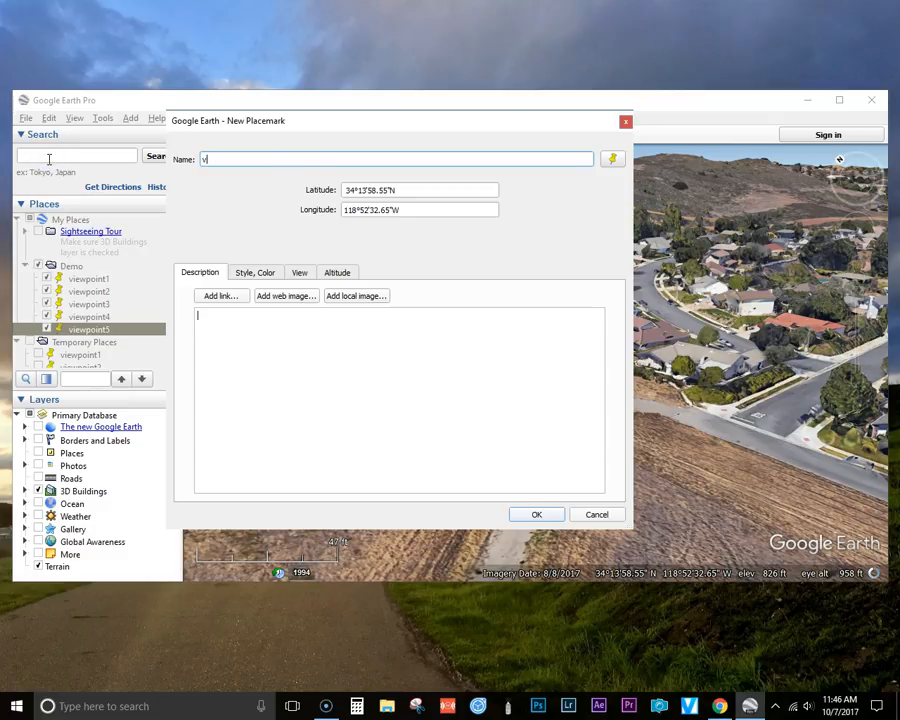
type("iewpoint6")
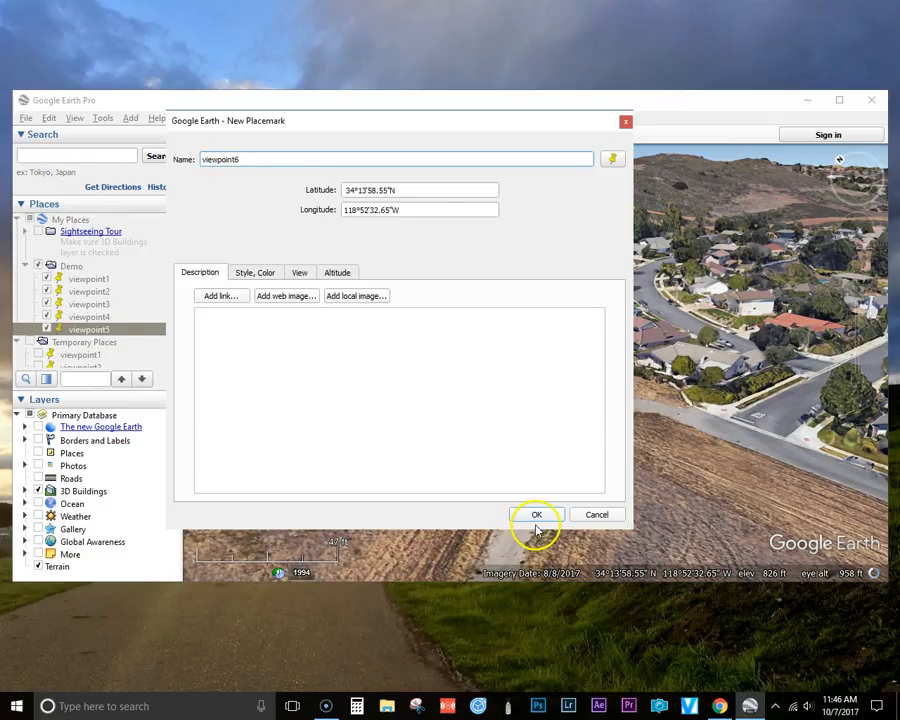
left_click(537, 514)
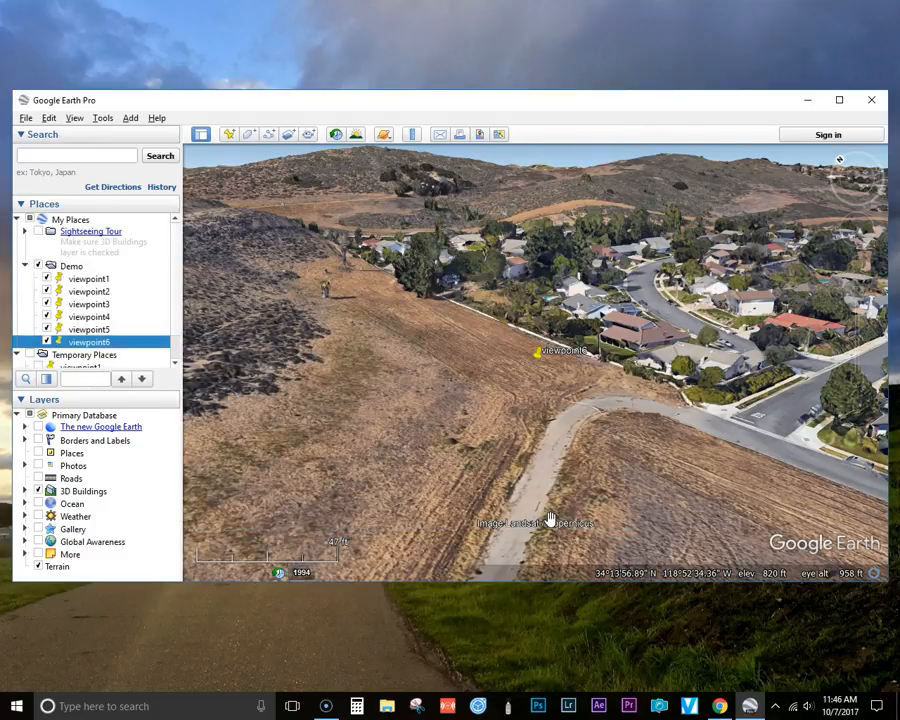
left_click(70, 265)
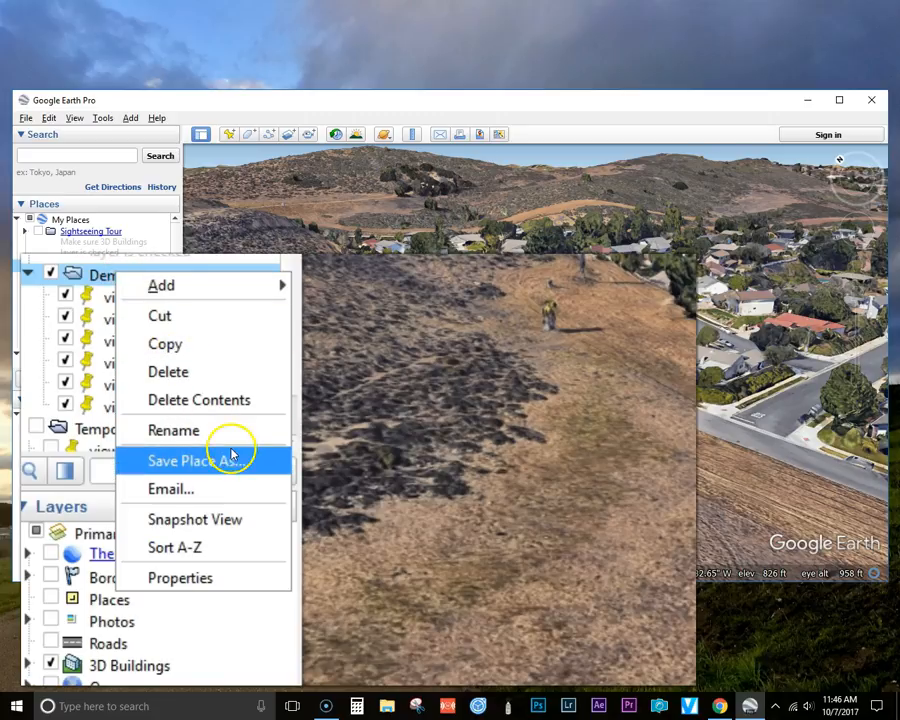
Step: Save the Demo folder via Save Place As as Demo.kml in Downloads
left_click(185, 461)
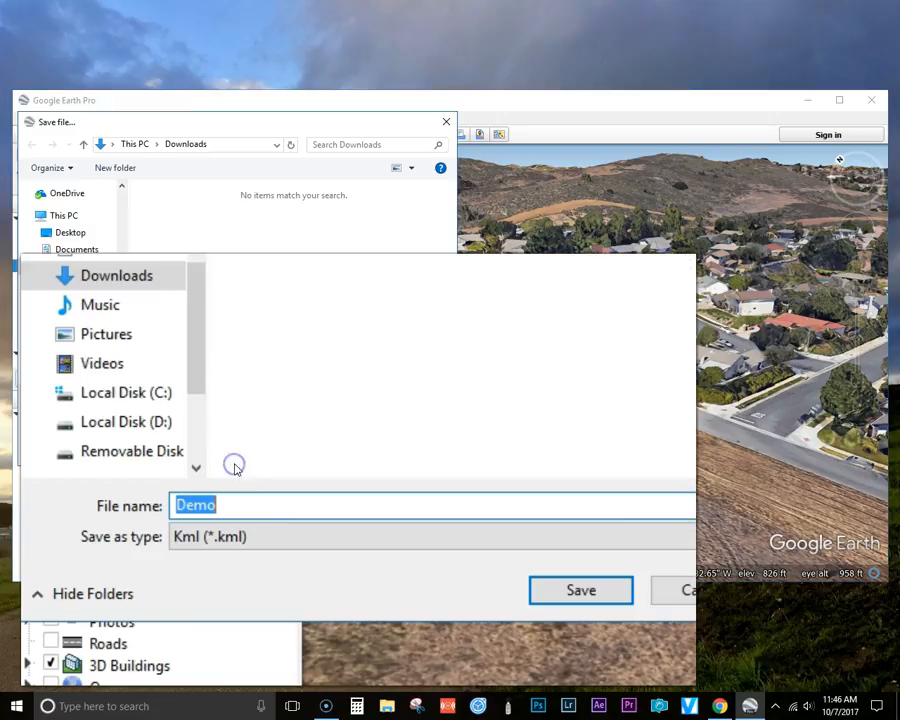
mouse_move(385, 525)
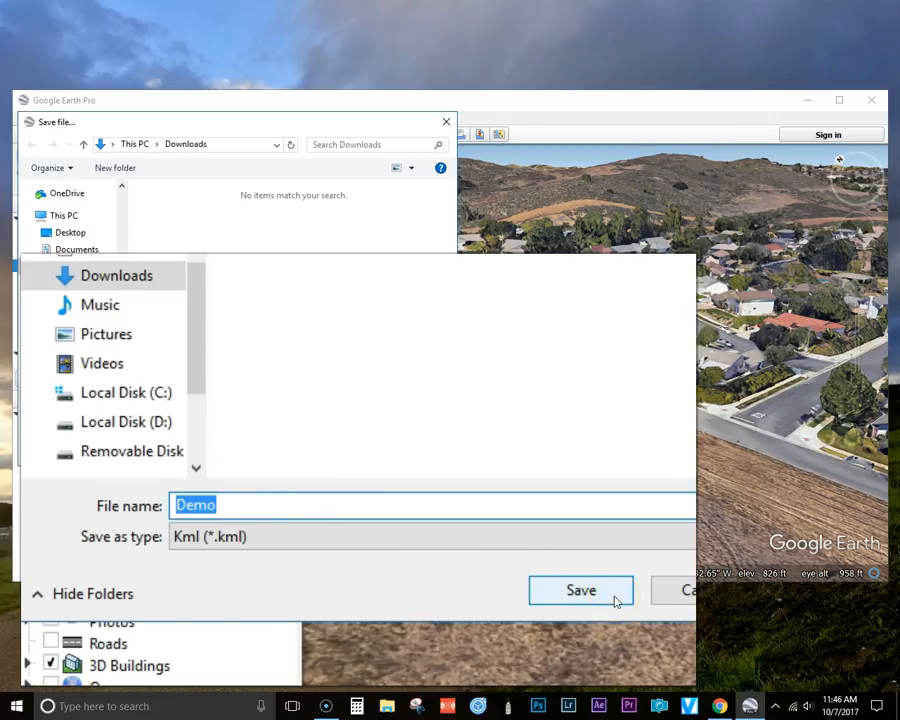
left_click(432, 536)
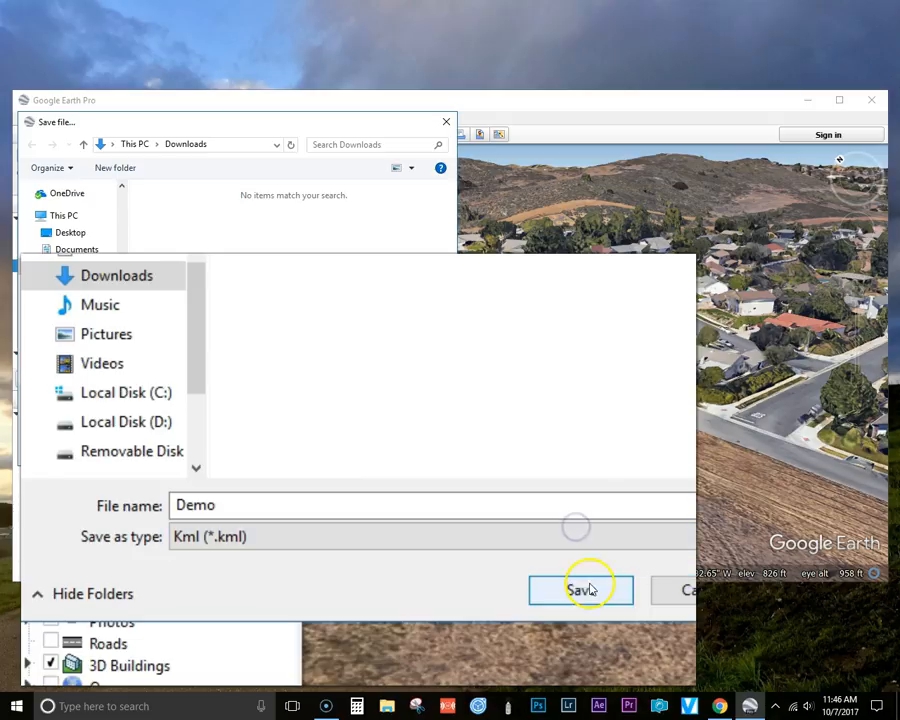
left_click(581, 589)
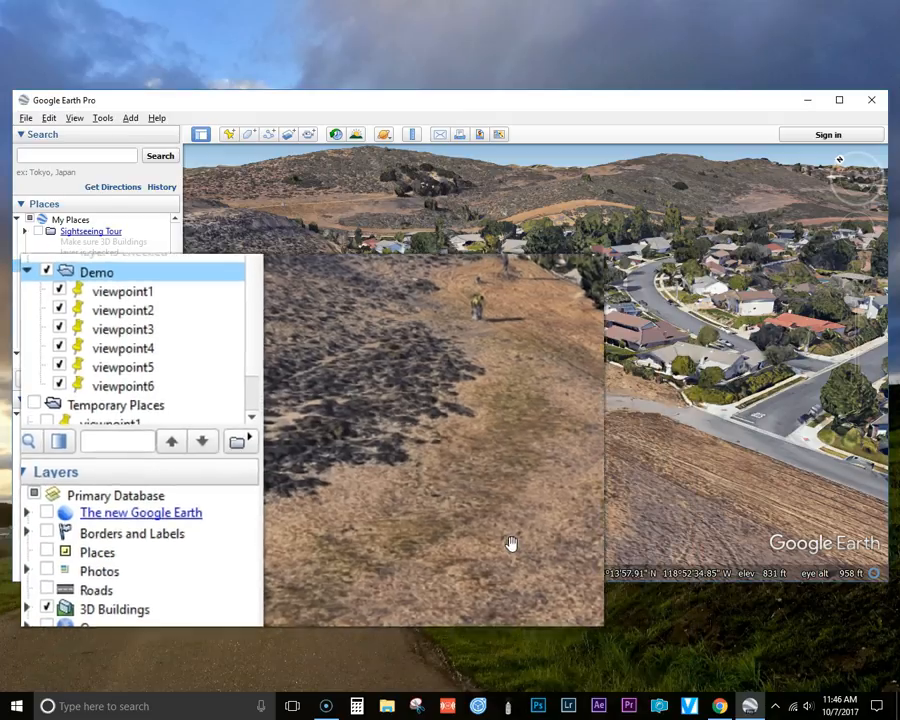
Step: In The Bridge converter, load the Demo KML and download Demo.csv for Litchi Hub
left_click(718, 706)
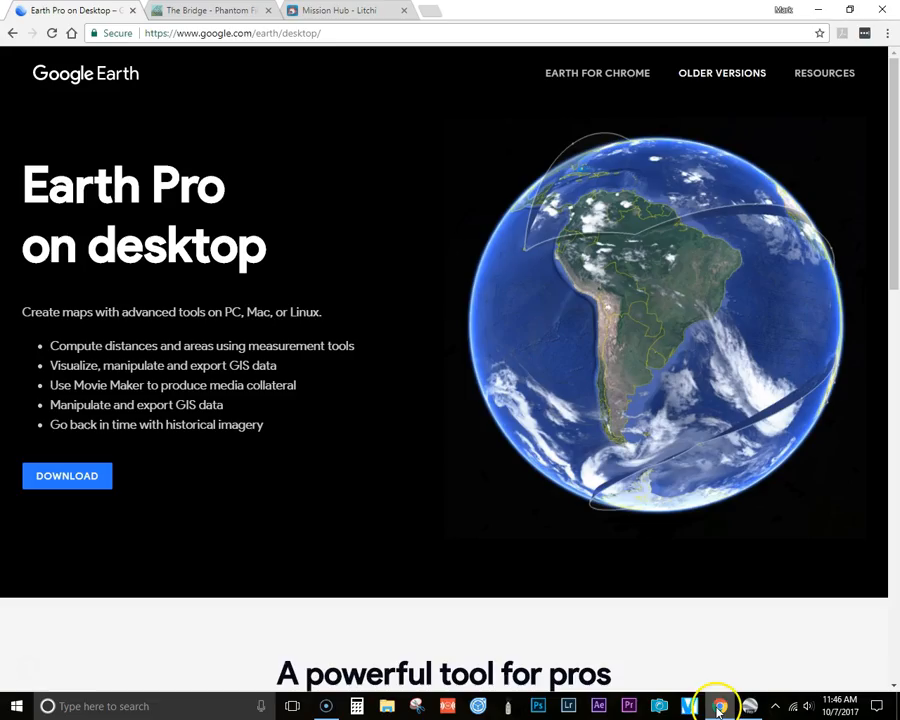
mouse_move(200, 10)
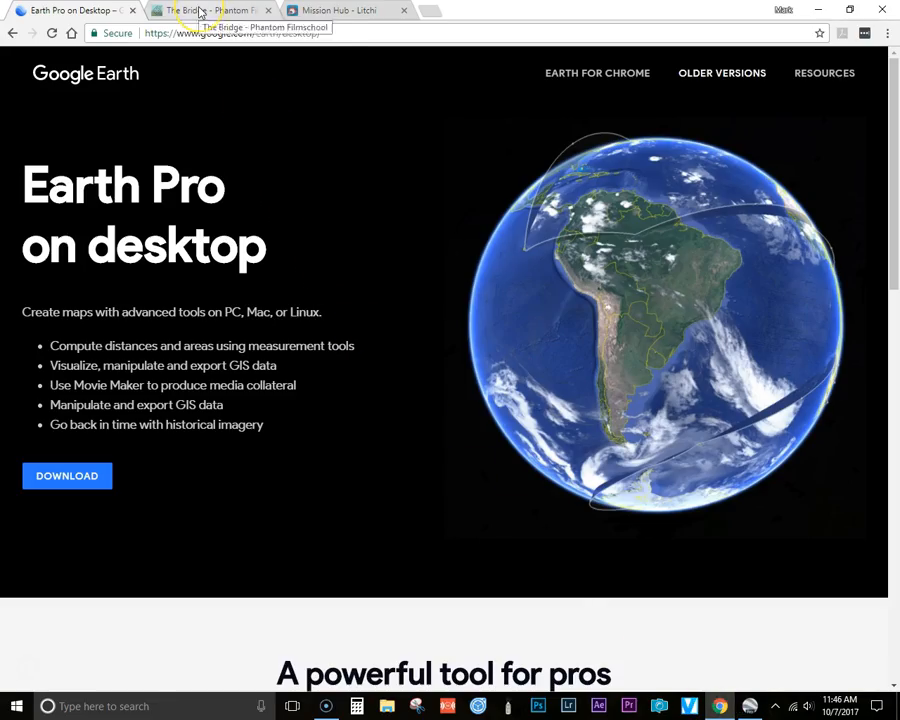
left_click(210, 10)
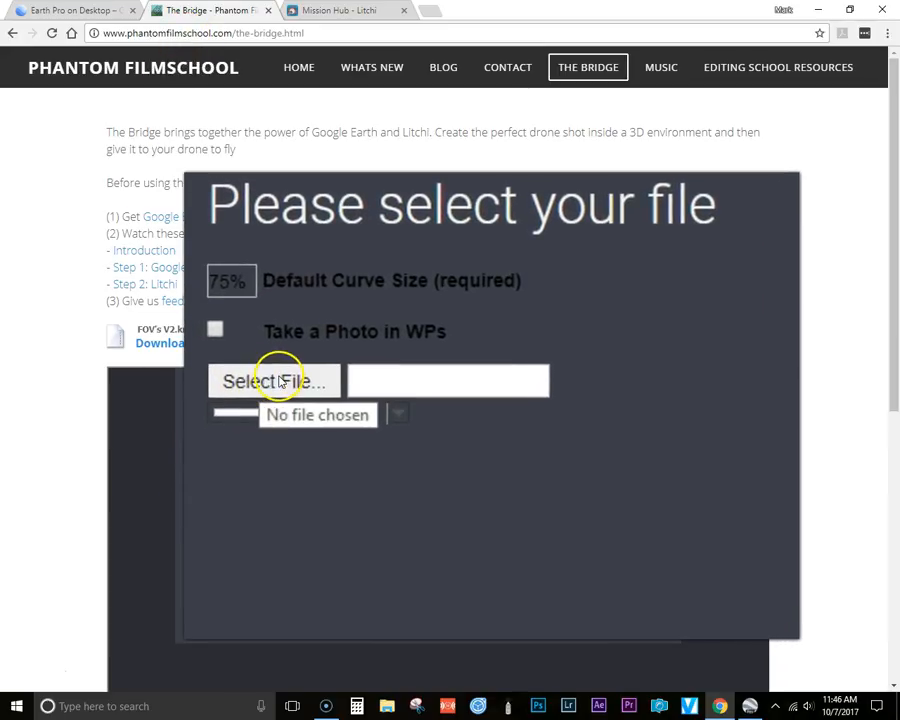
left_click(274, 381)
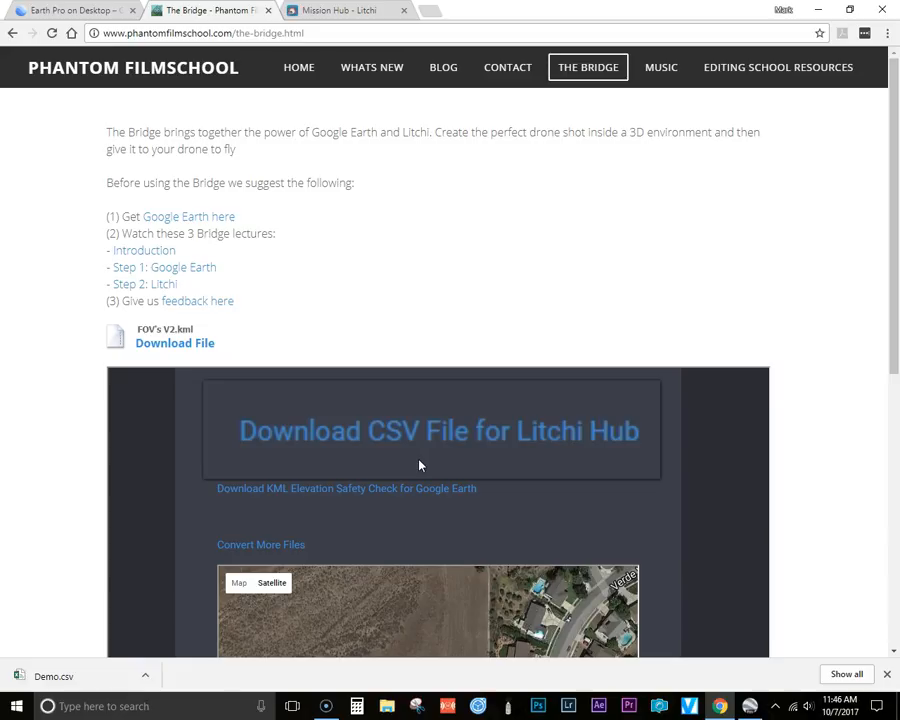
left_click(345, 10)
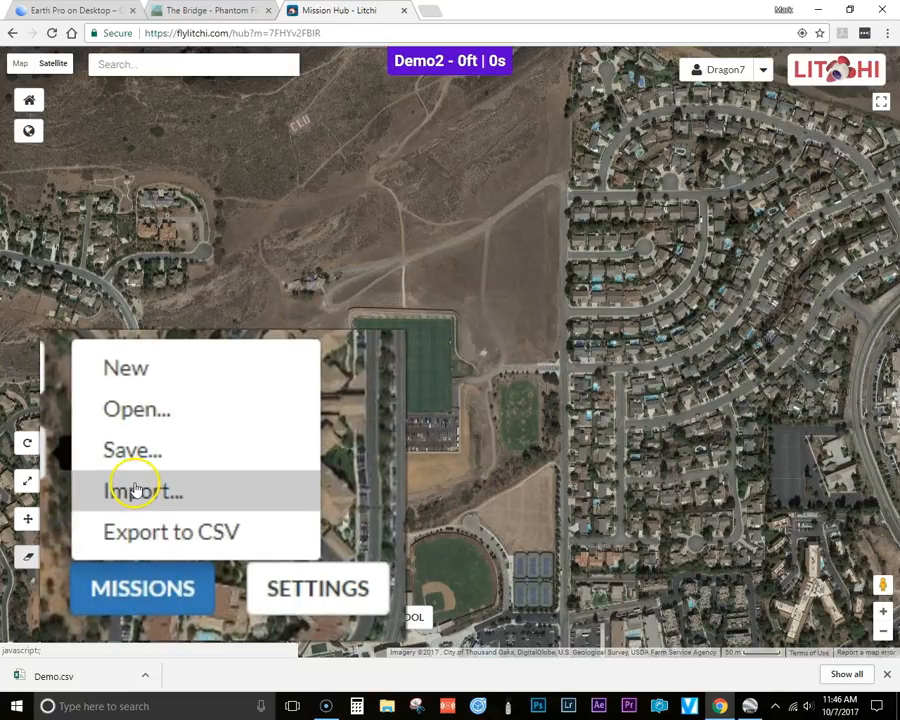
Step: Import Demo.csv into Litchi Mission Hub as a new six-waypoint mission
left_click(137, 490)
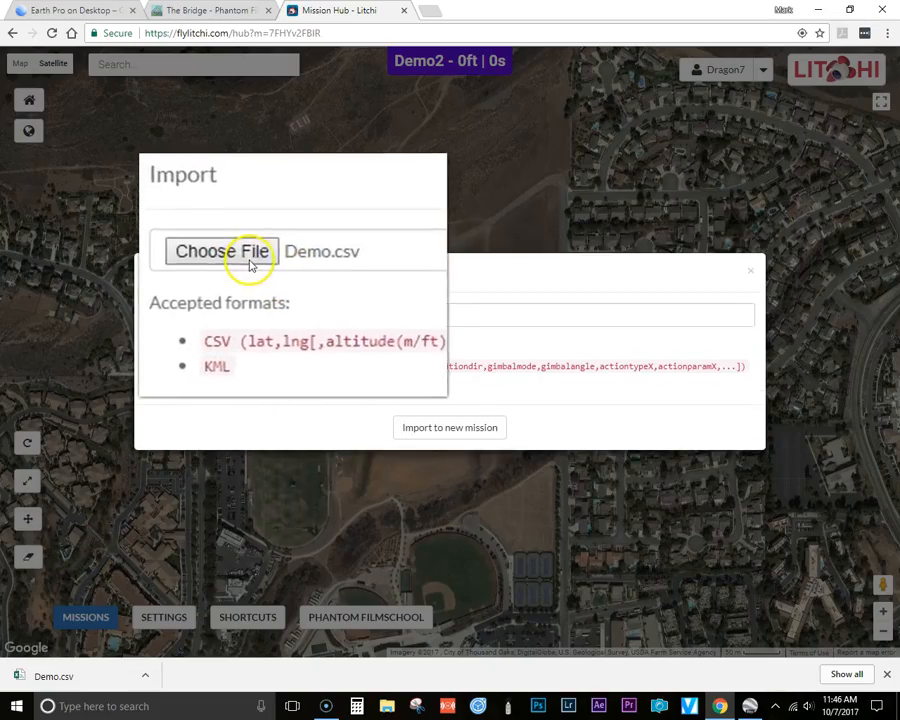
left_click(221, 251)
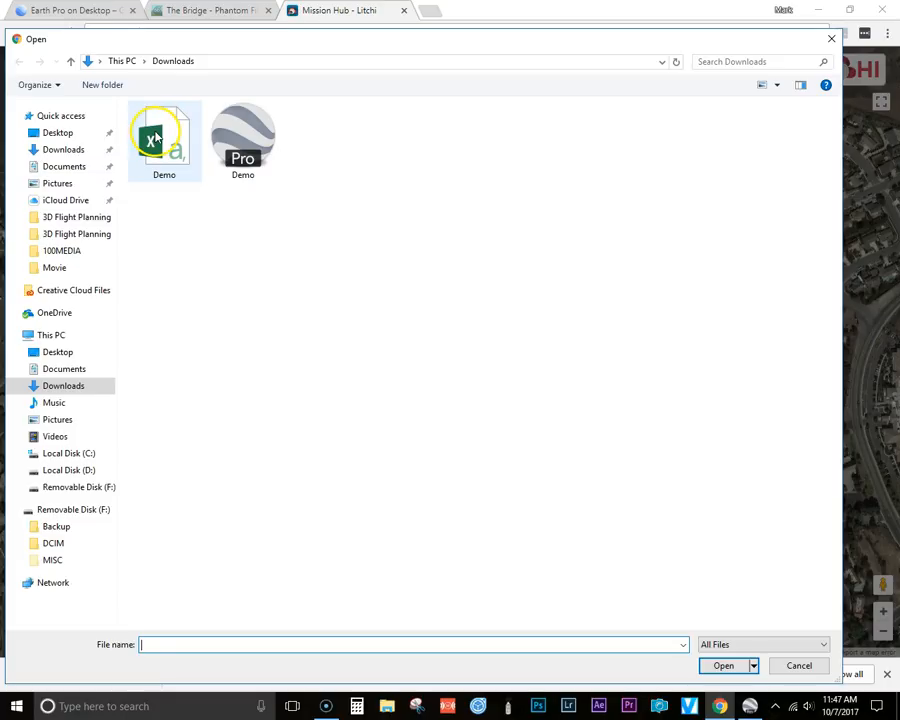
left_click(723, 665)
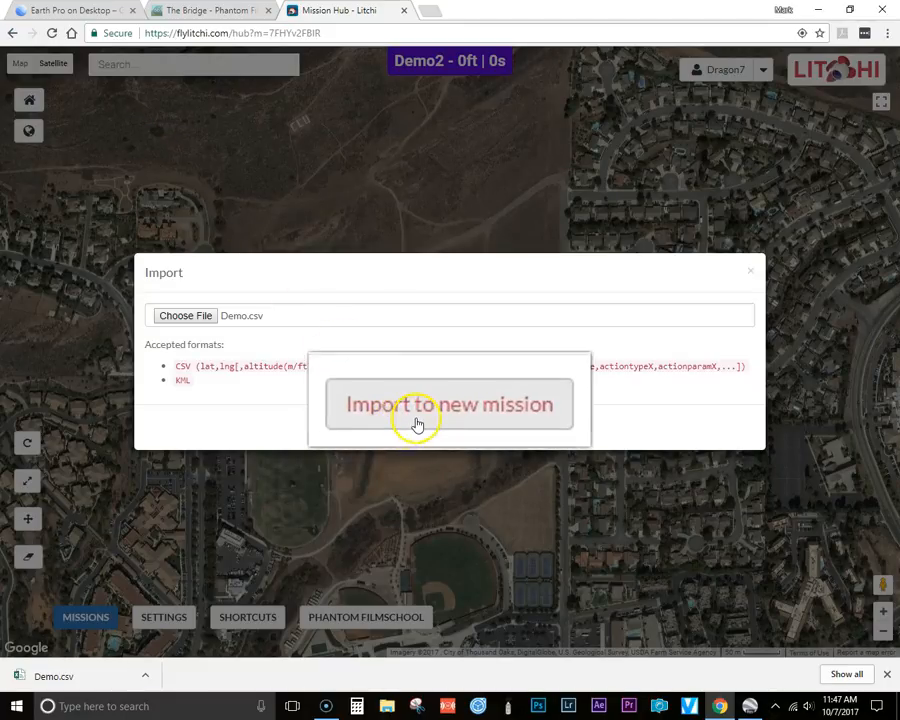
left_click(449, 404)
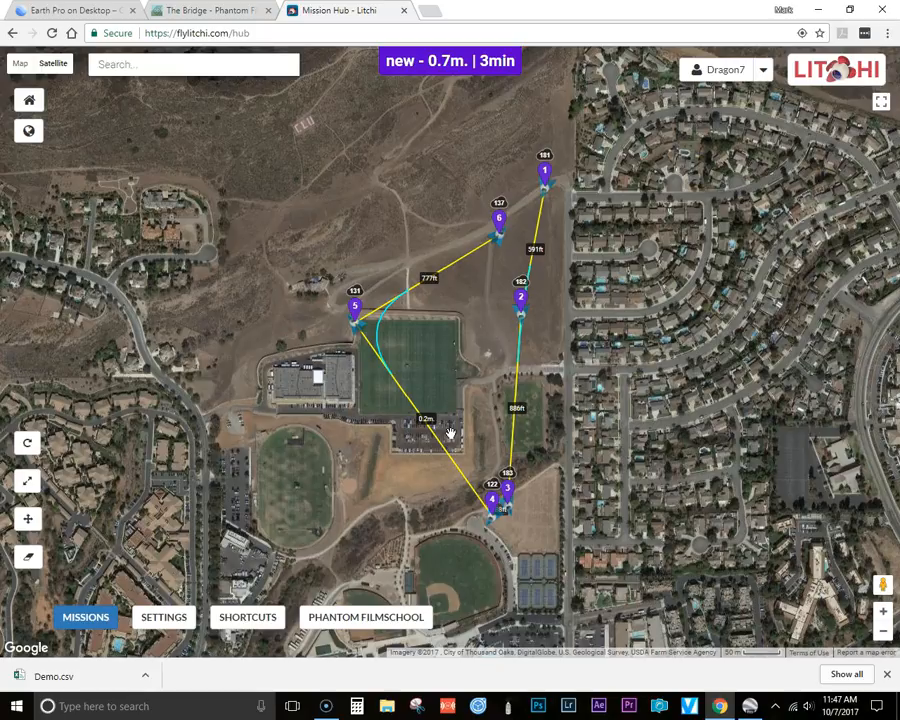
mouse_move(225, 545)
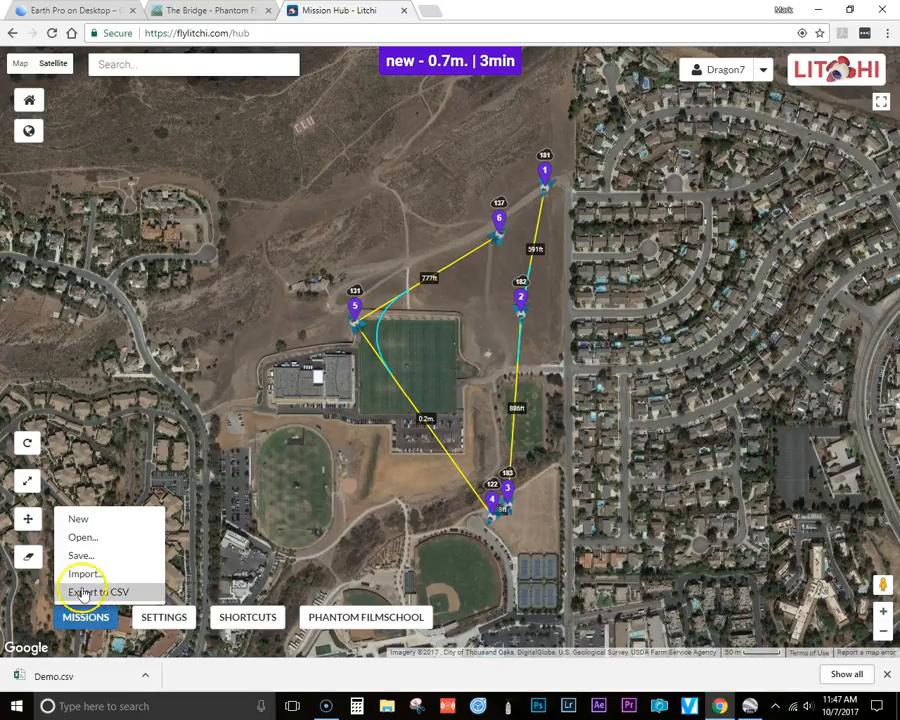
Step: Save the imported mission under the name Demo
left_click(81, 555)
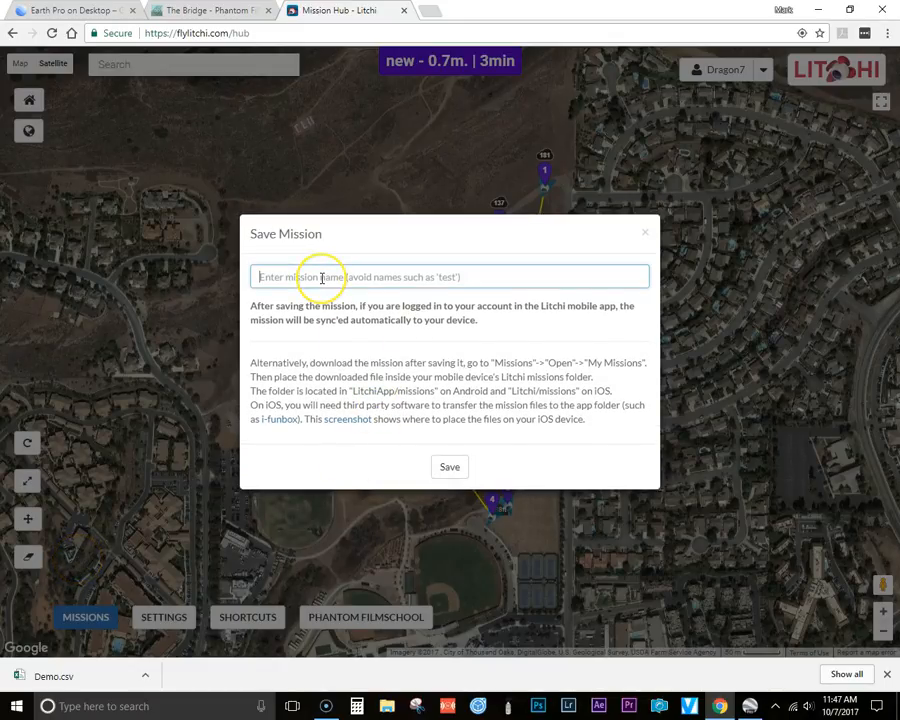
type("Demo")
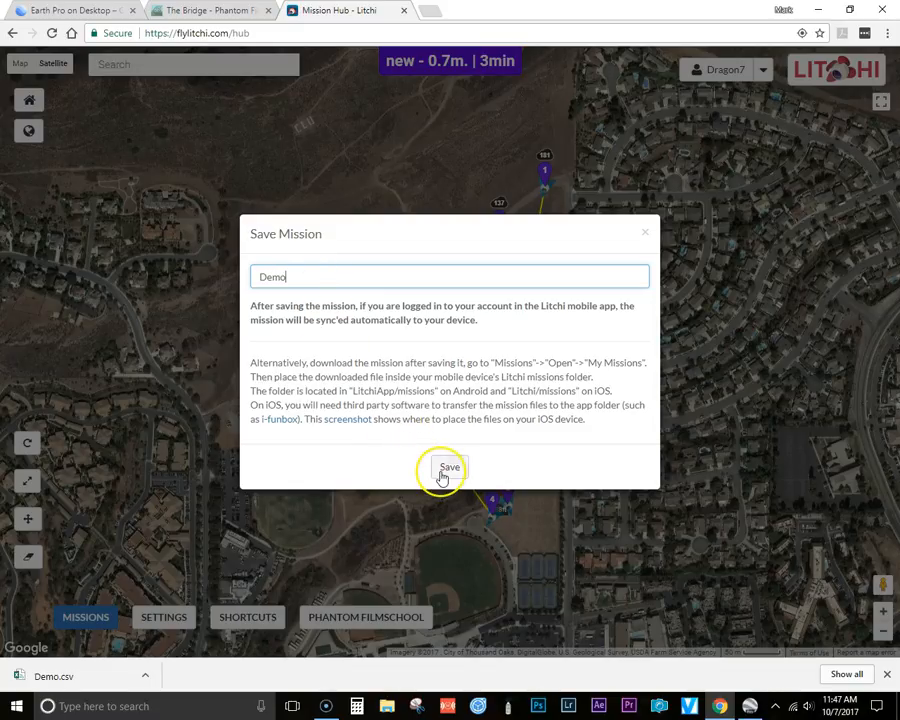
left_click(449, 467)
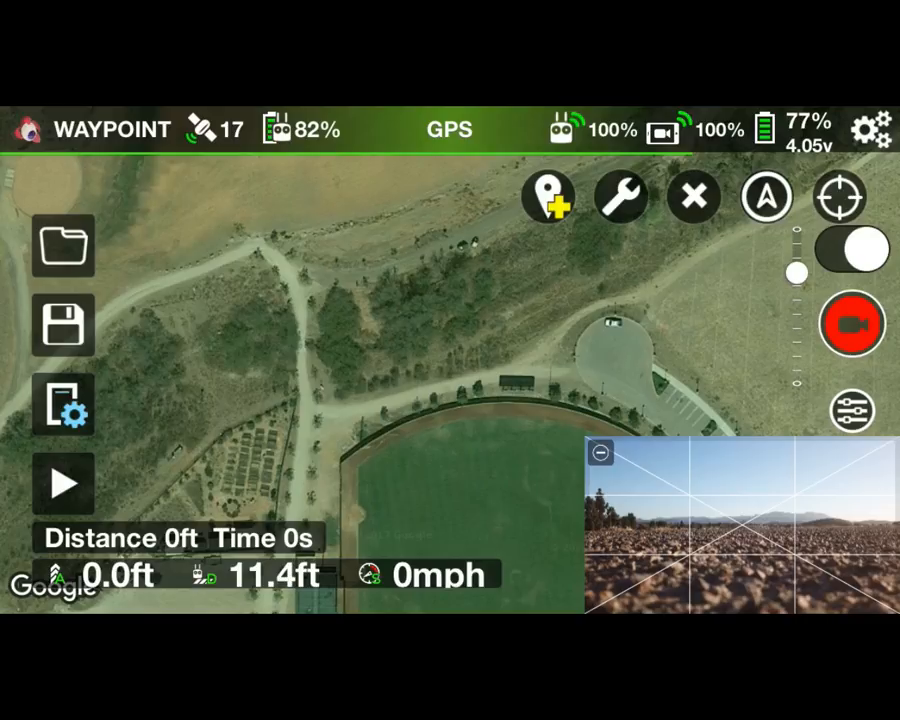
Step: Load the Demo mission from the saved missions list and advance its settings page
left_click(62, 246)
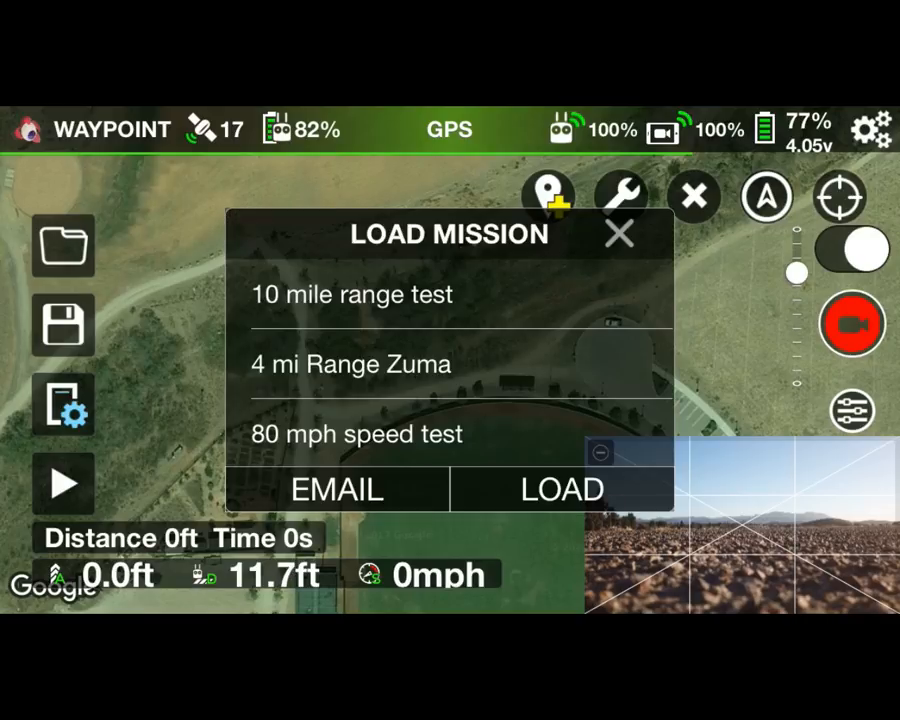
scroll("down", 3)
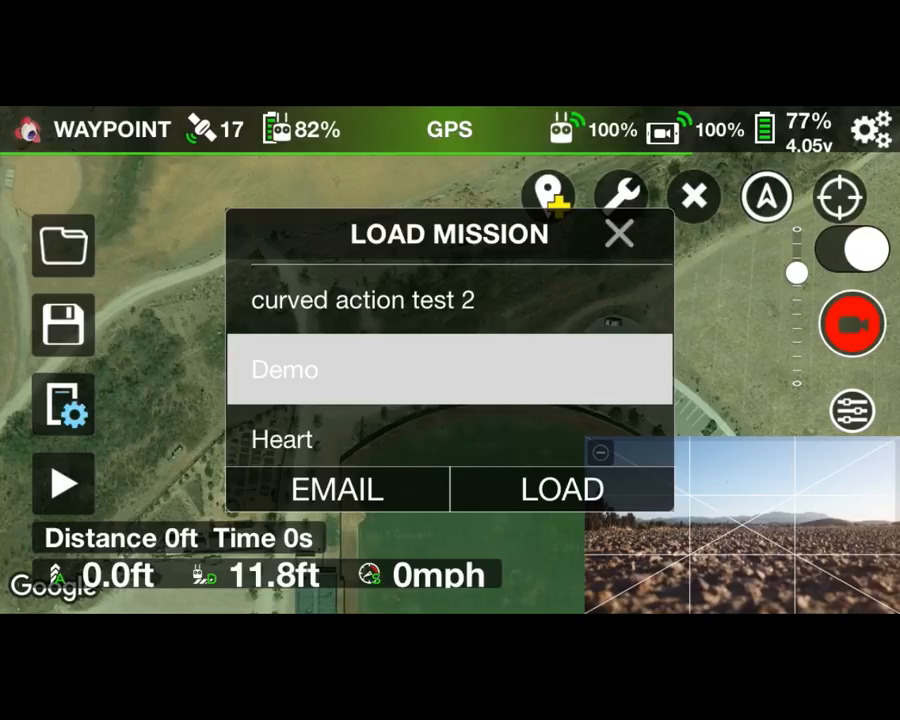
left_click(561, 489)
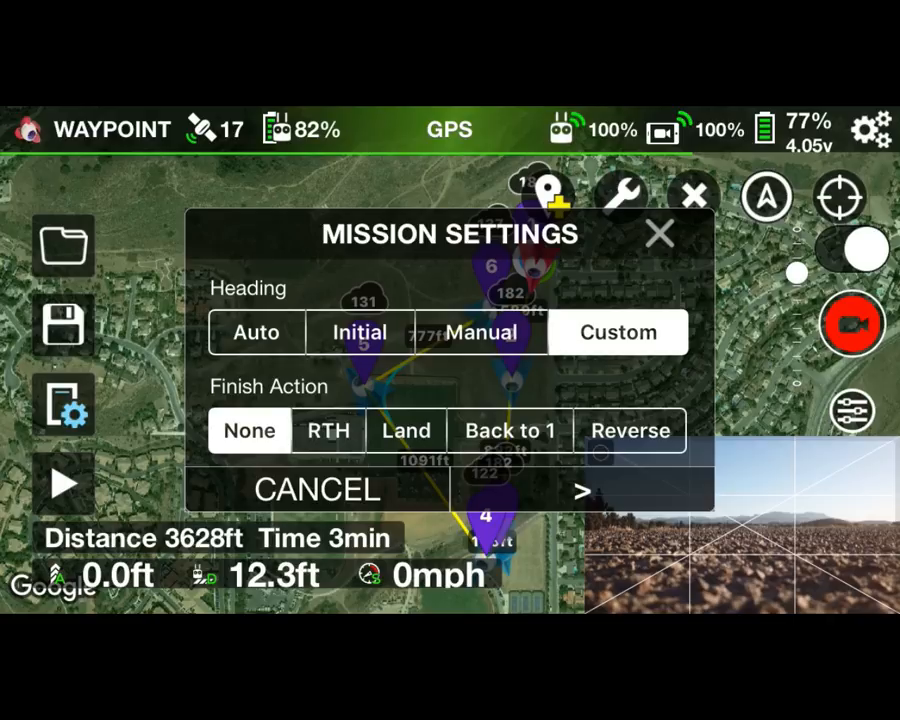
left_click(328, 431)
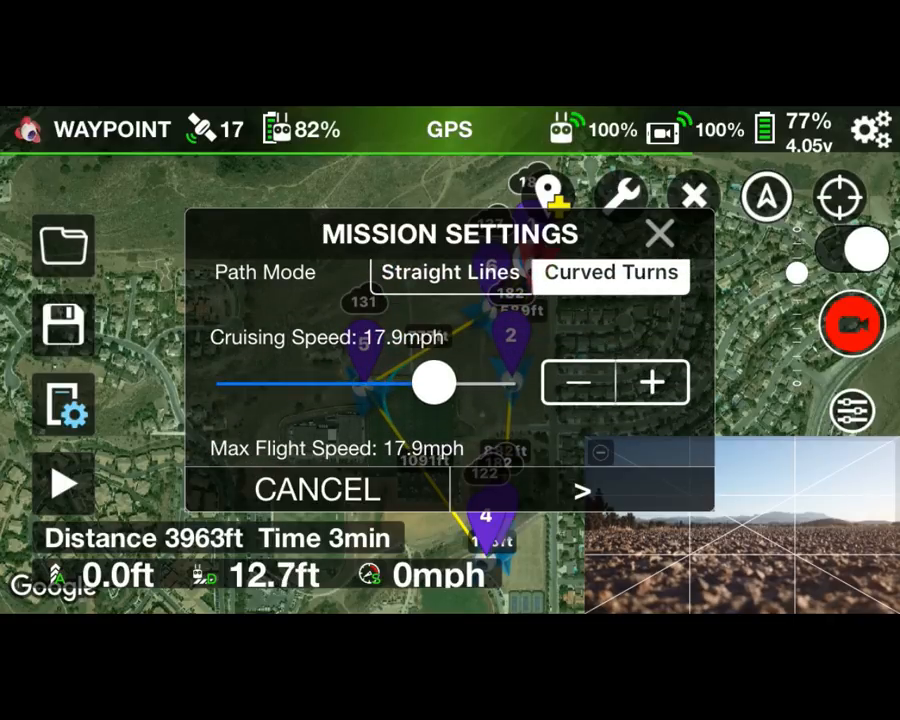
Step: Adjust the cruising speed, start the flight recording, then return to Google Earth Pro
left_click_drag(432, 383, 412, 383)
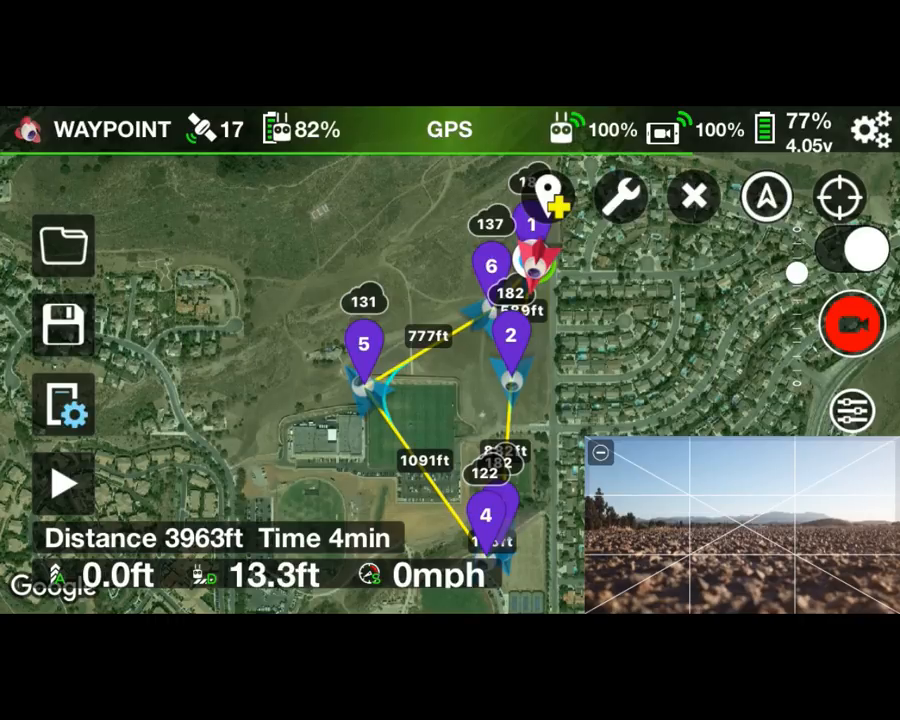
left_click(853, 323)
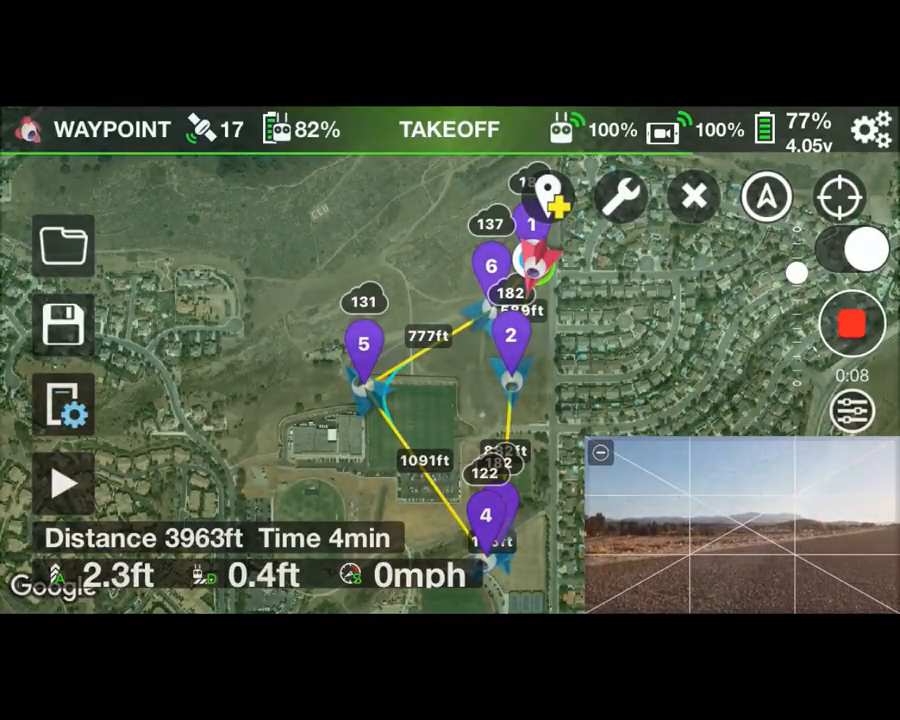
left_click(63, 484)
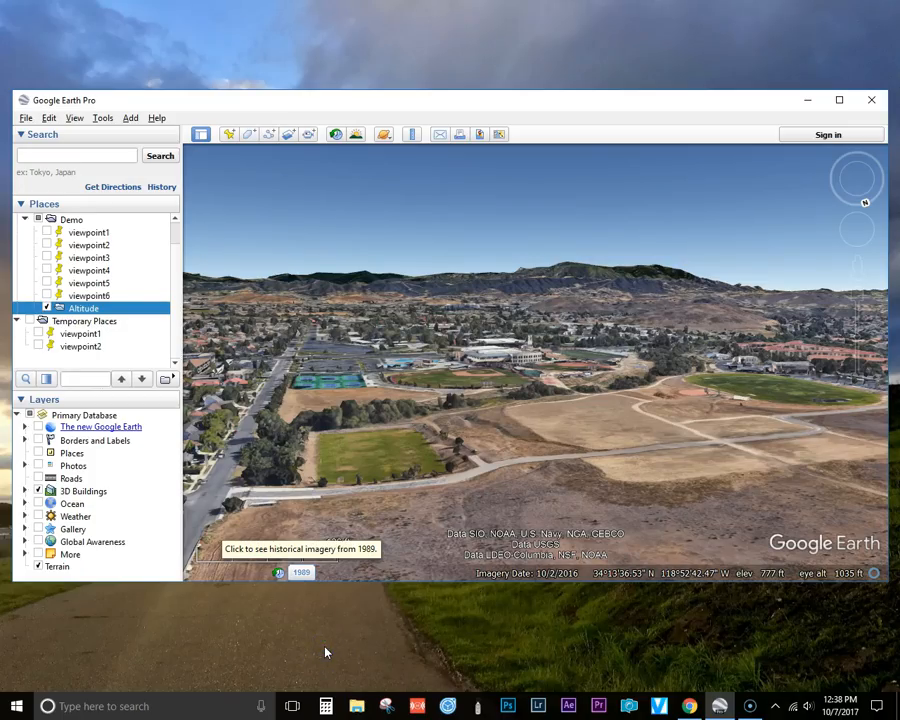
mouse_move(410, 575)
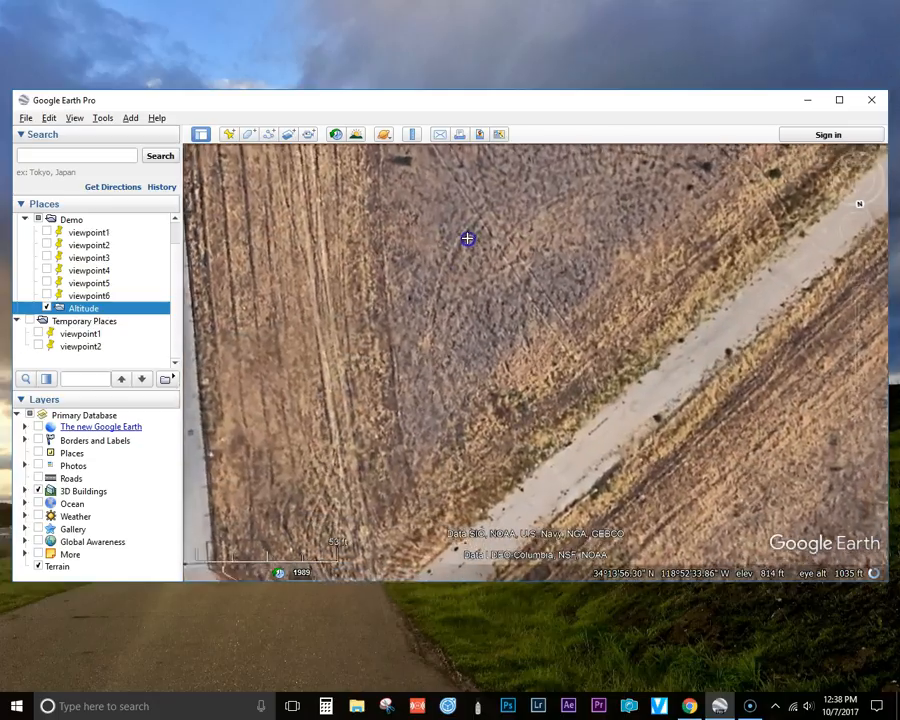
left_click_drag(467, 238, 534, 331)
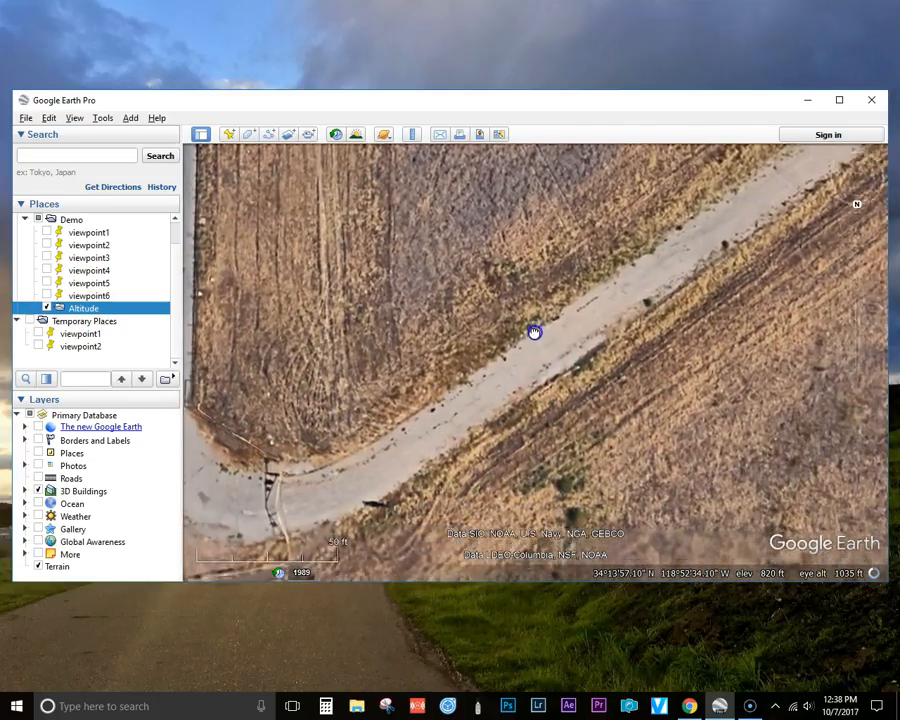
left_click_drag(534, 331, 531, 383)
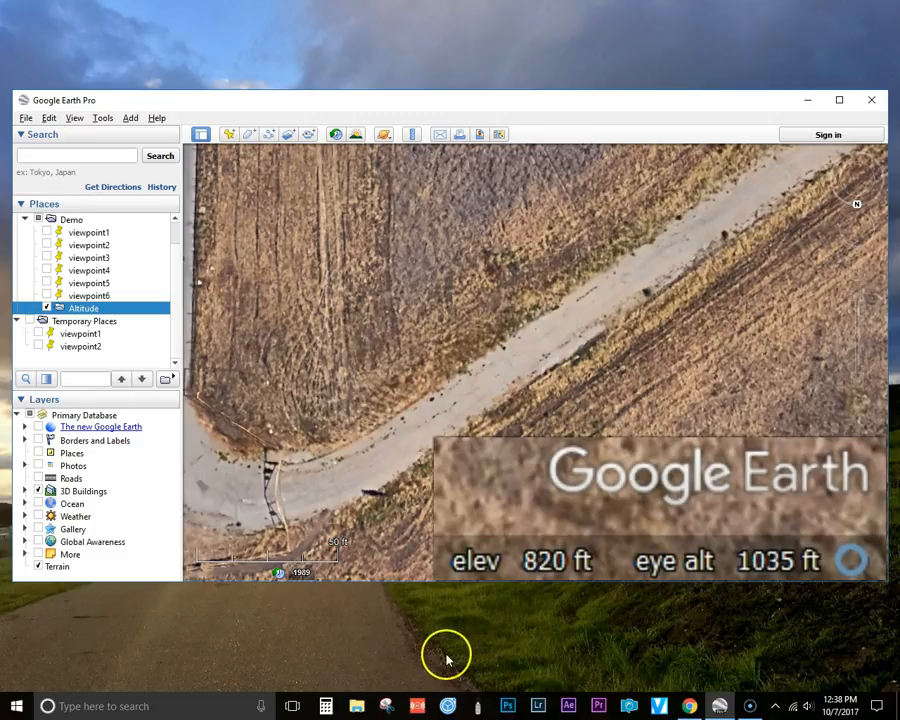
left_click(324, 706)
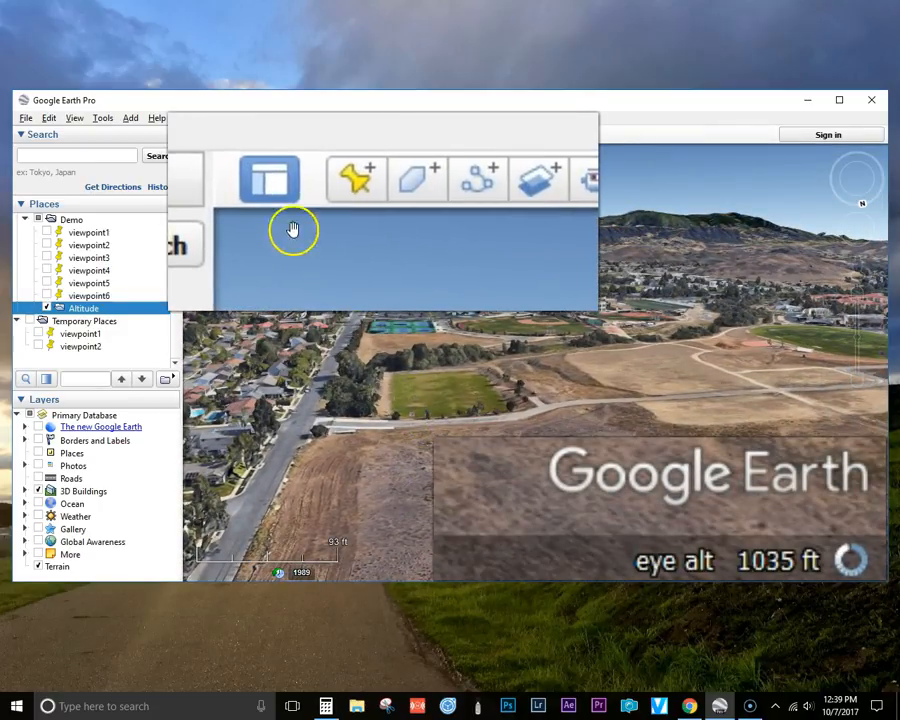
Step: Create a placemark named viewpoint1-215-1035 inside the Altitude folder
left_click(355, 178)
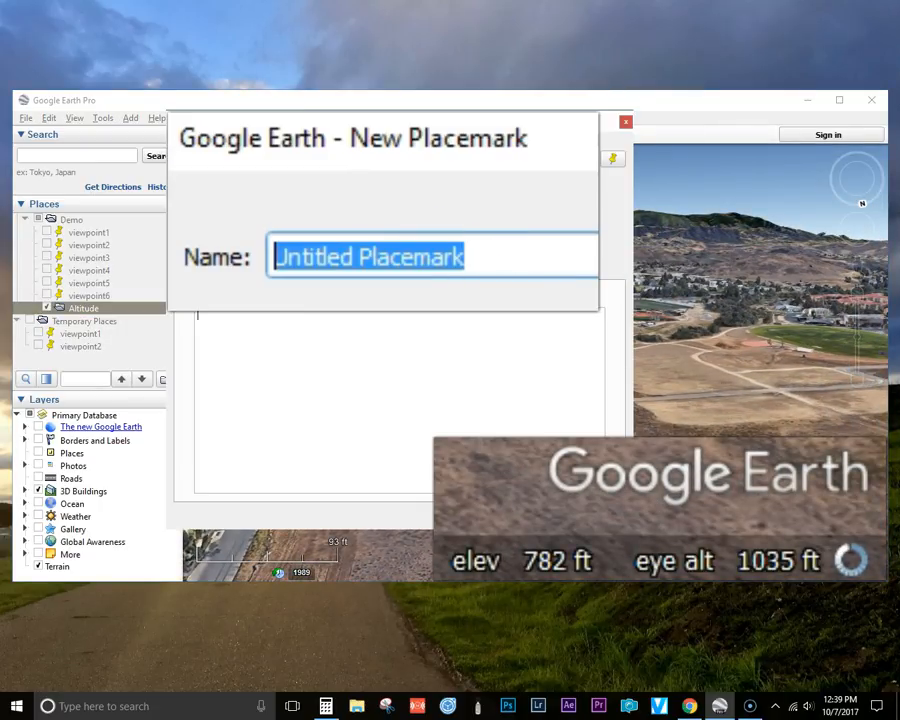
type("viewpoint1-2")
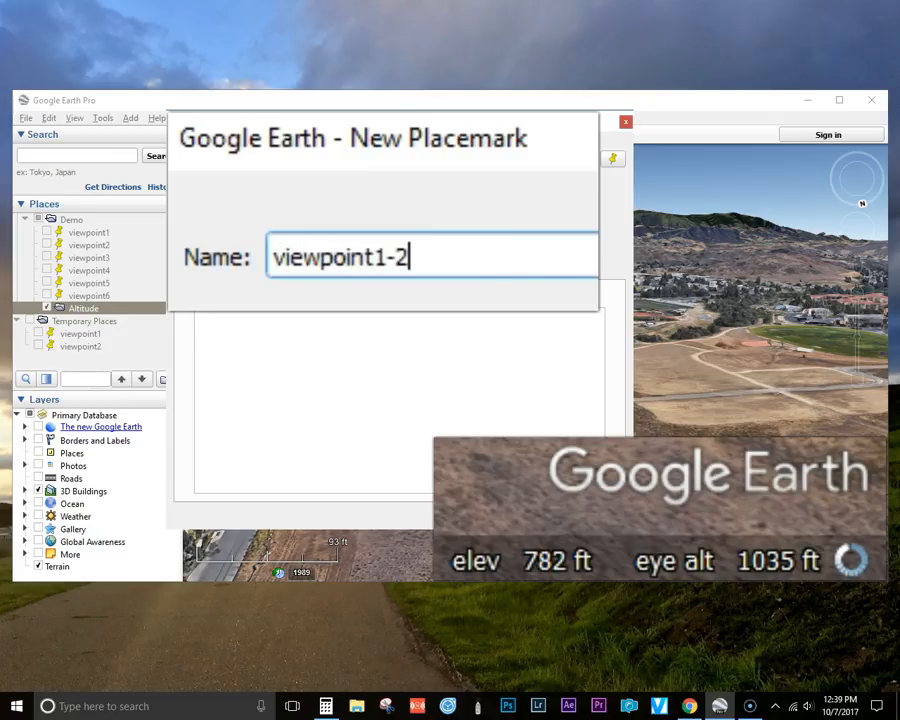
type("15-")
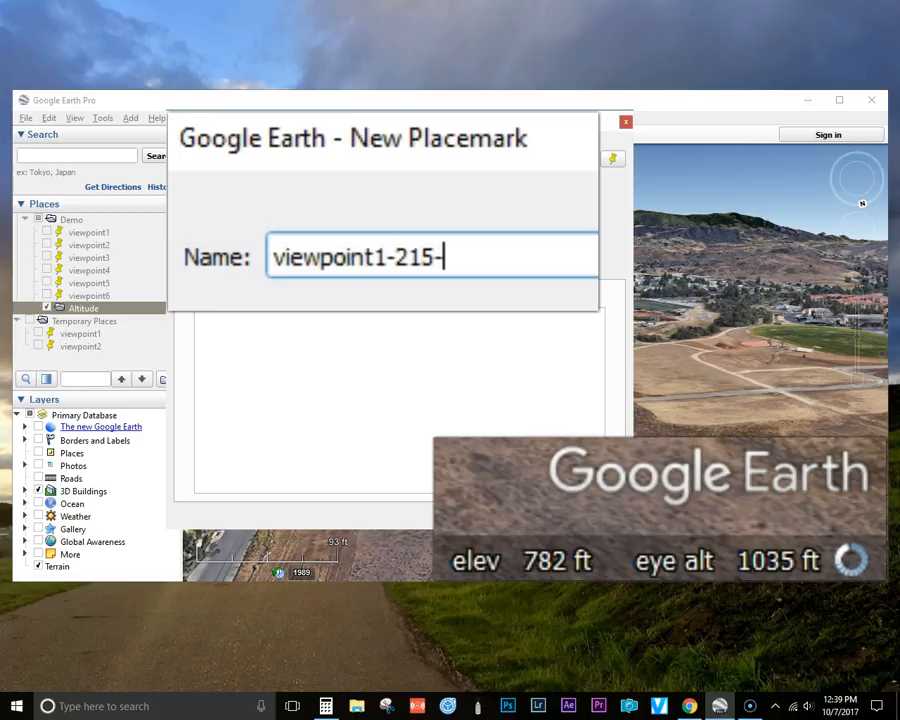
type("1035")
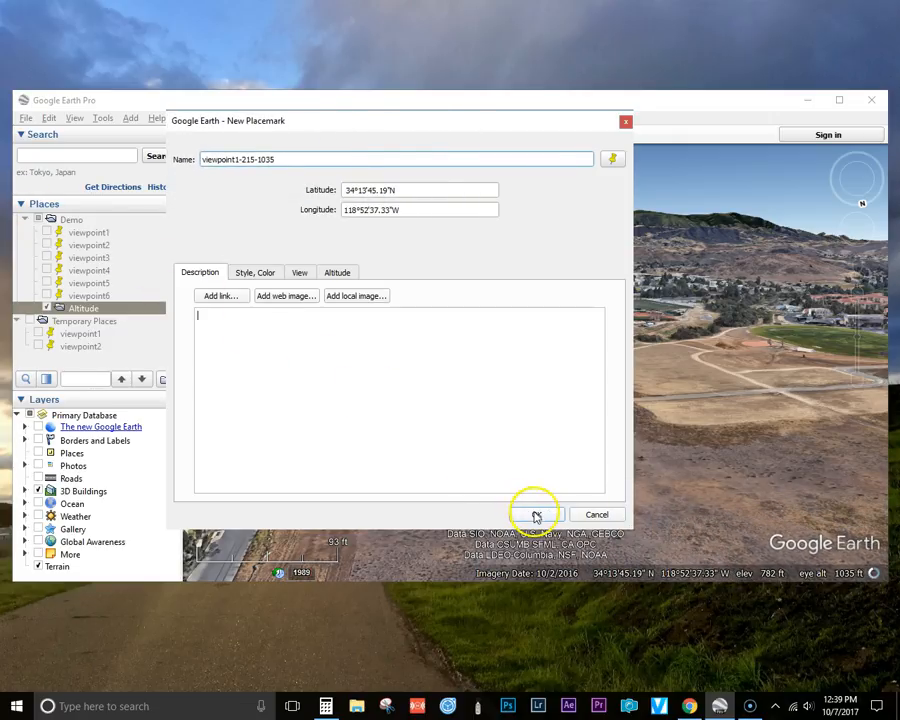
left_click(535, 514)
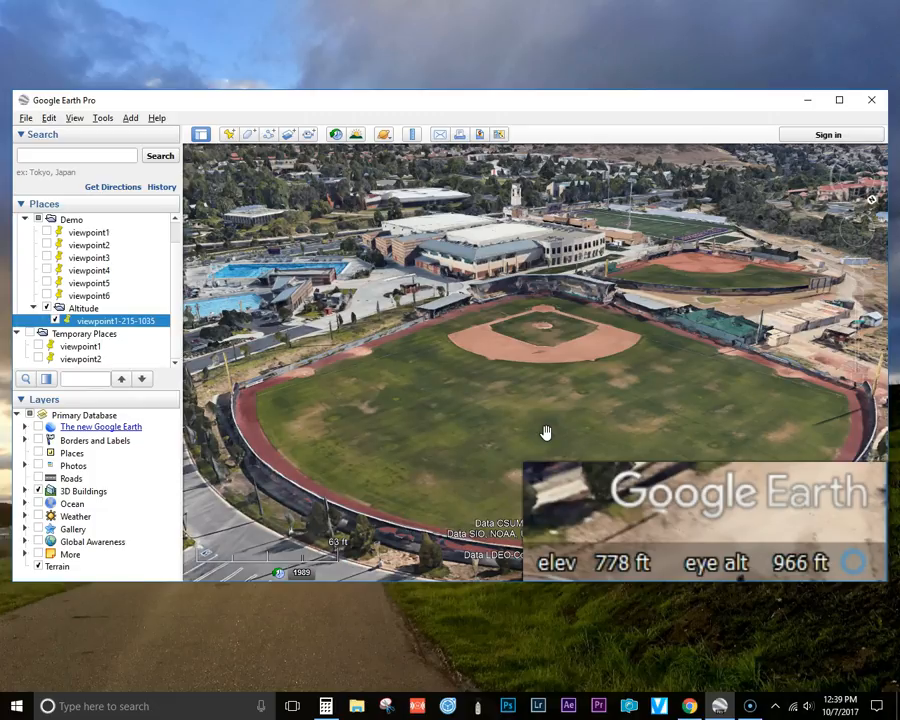
Step: Bring Calculator forward showing 215, then begin another new placemark in Google Earth Pro
left_click(323, 706)
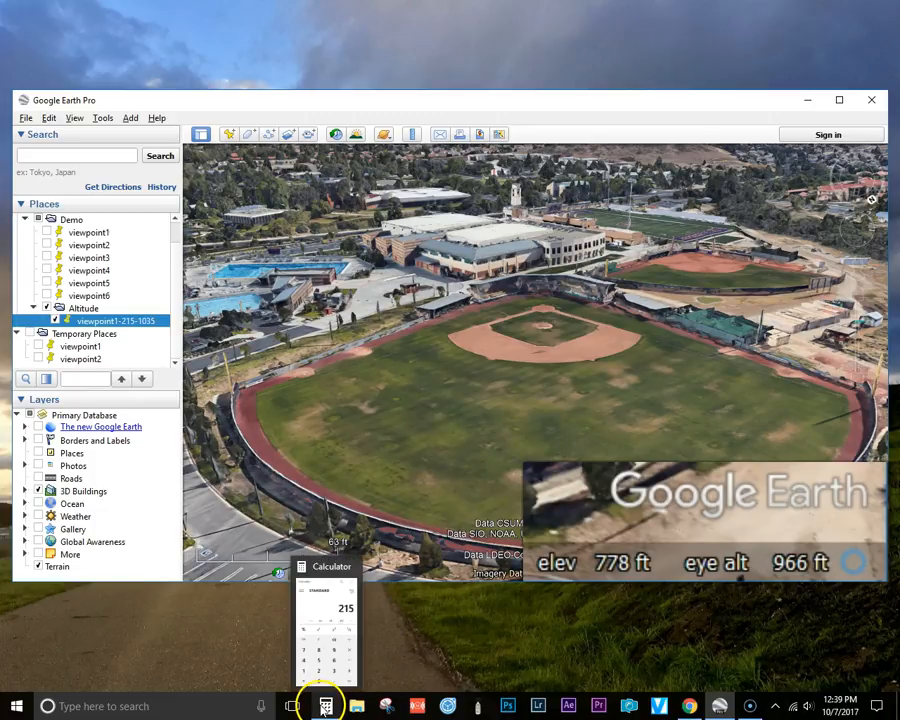
left_click(323, 706)
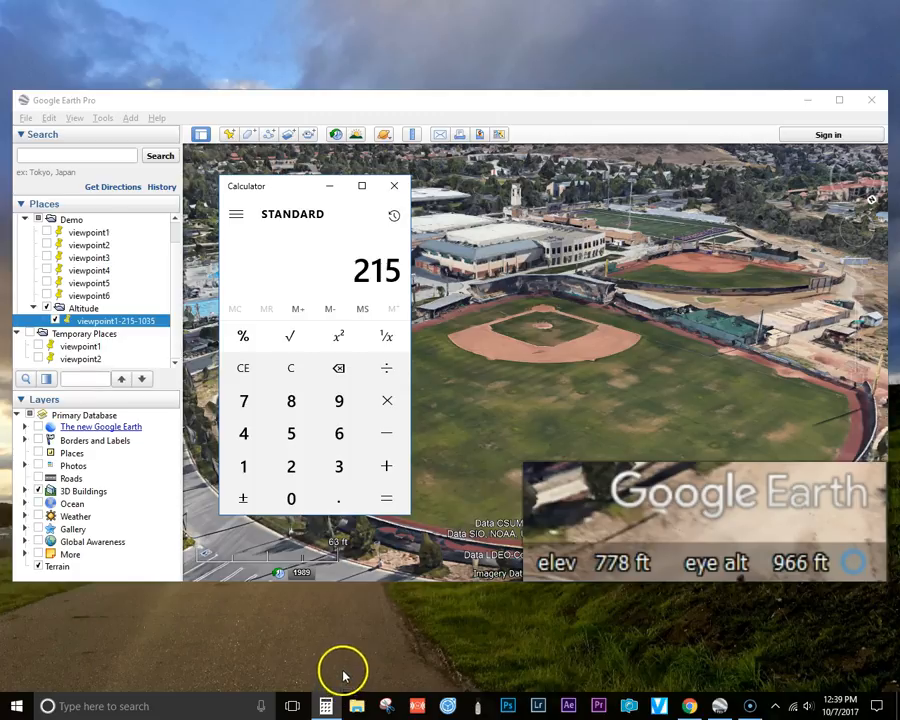
left_click(290, 368)
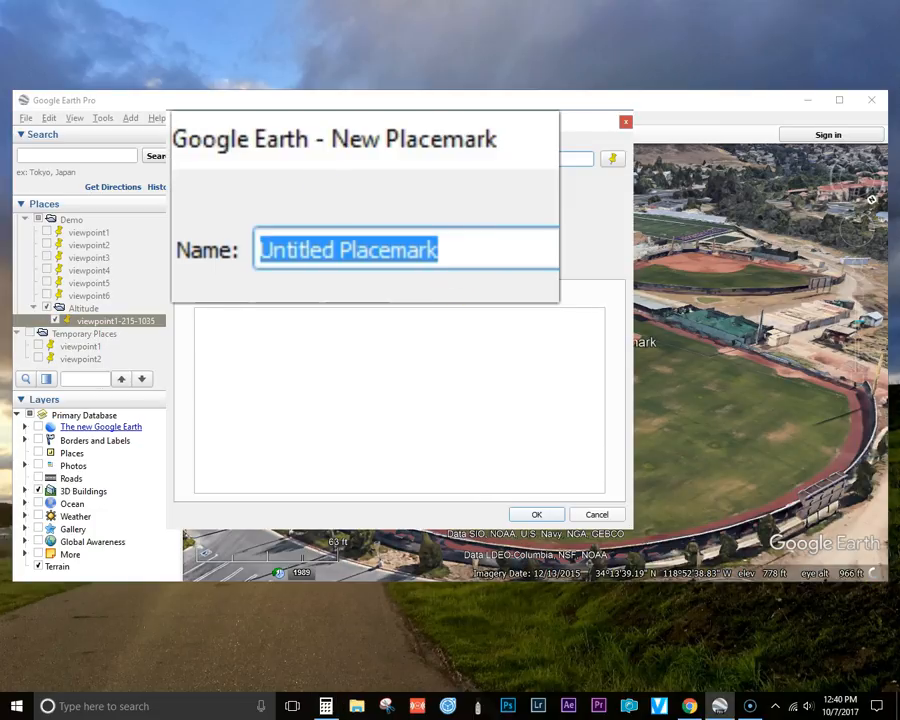
Step: Enter viewpoint2-146 as the new placemark's name
type("viewpoint2-1")
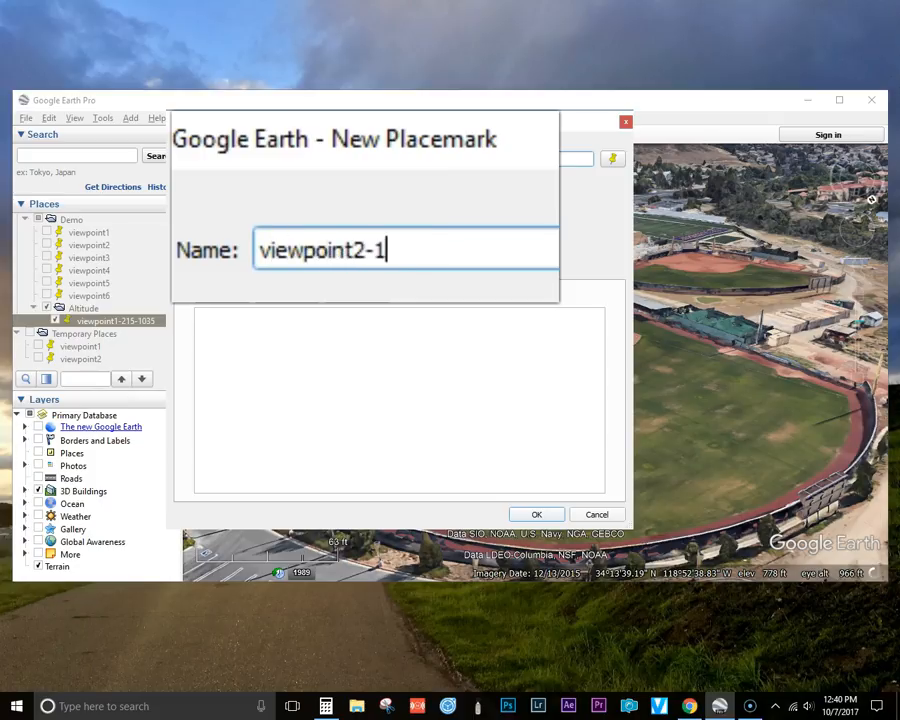
type("46")
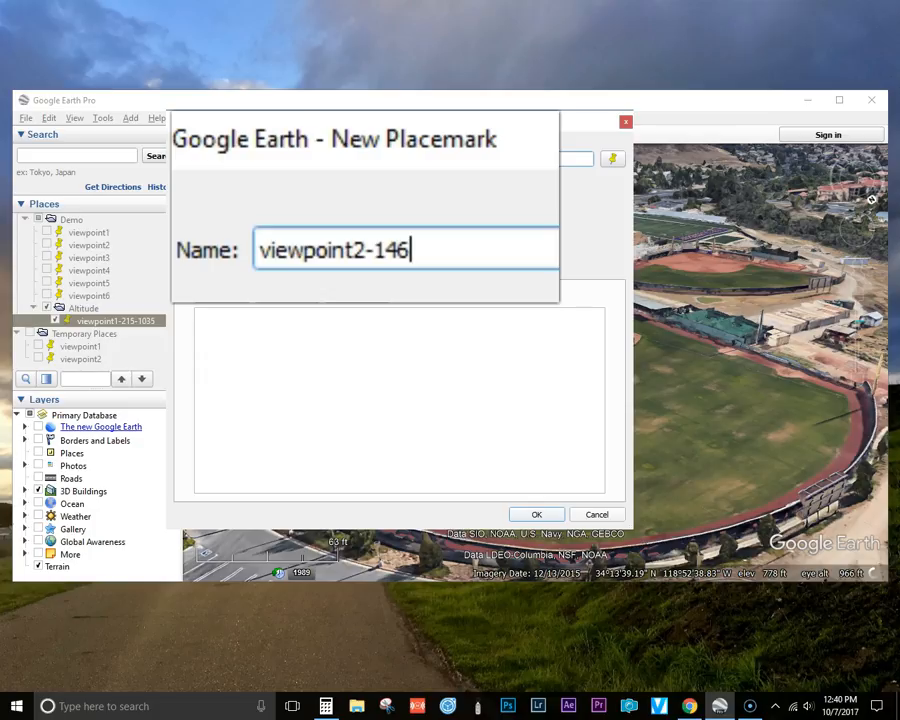